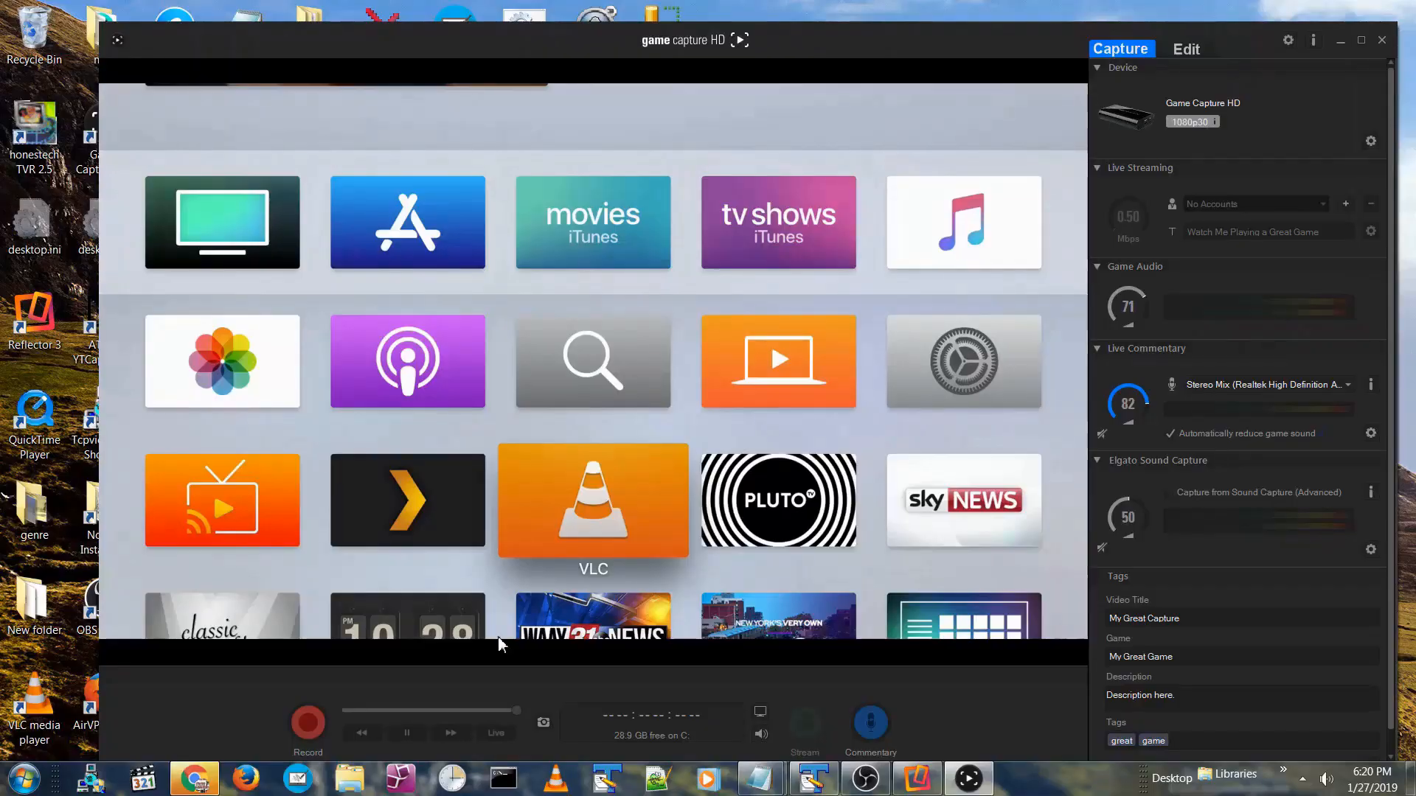
Watch the Elgato capture preview, then bring up the VLC shortcut's properties showing its program path
click(592, 500)
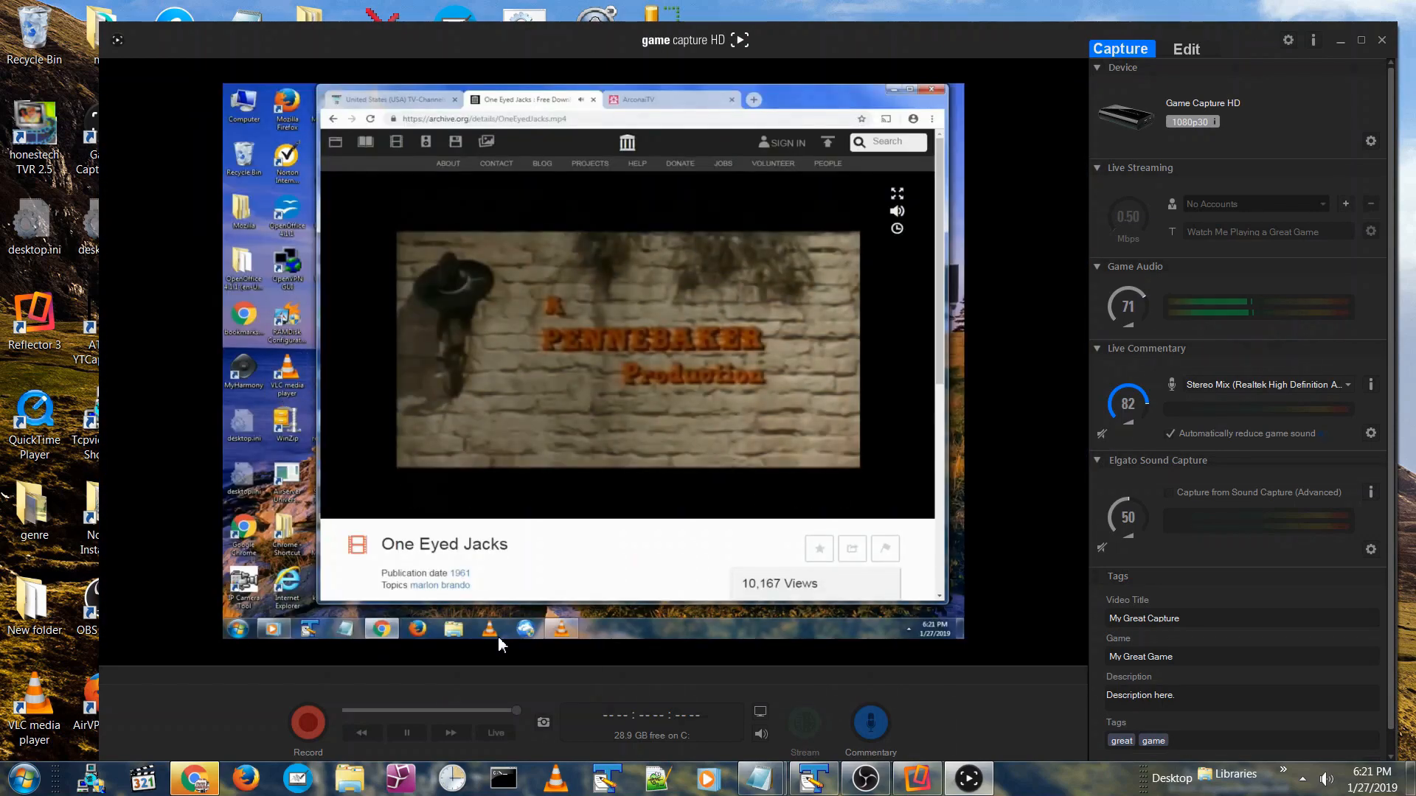
click(639, 99)
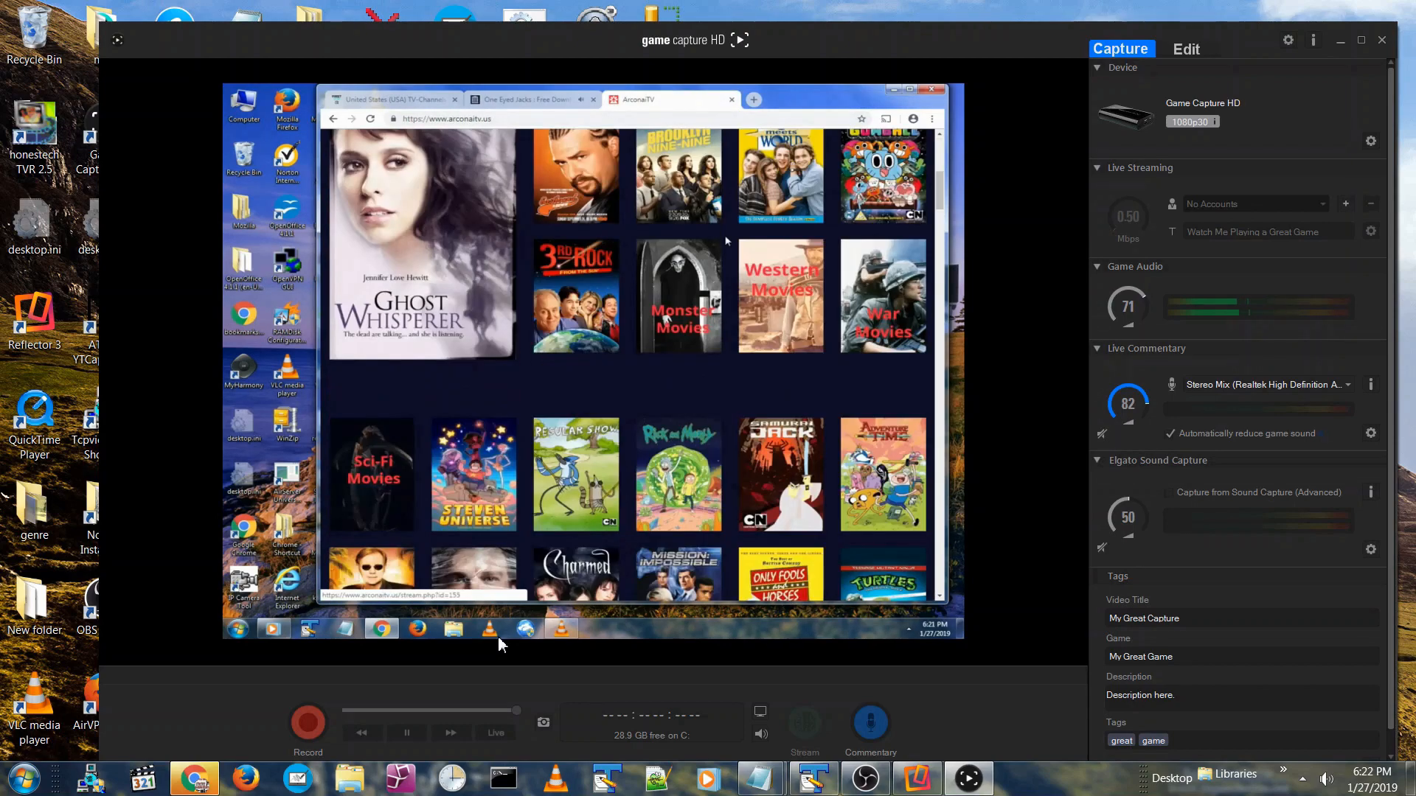
click(528, 99)
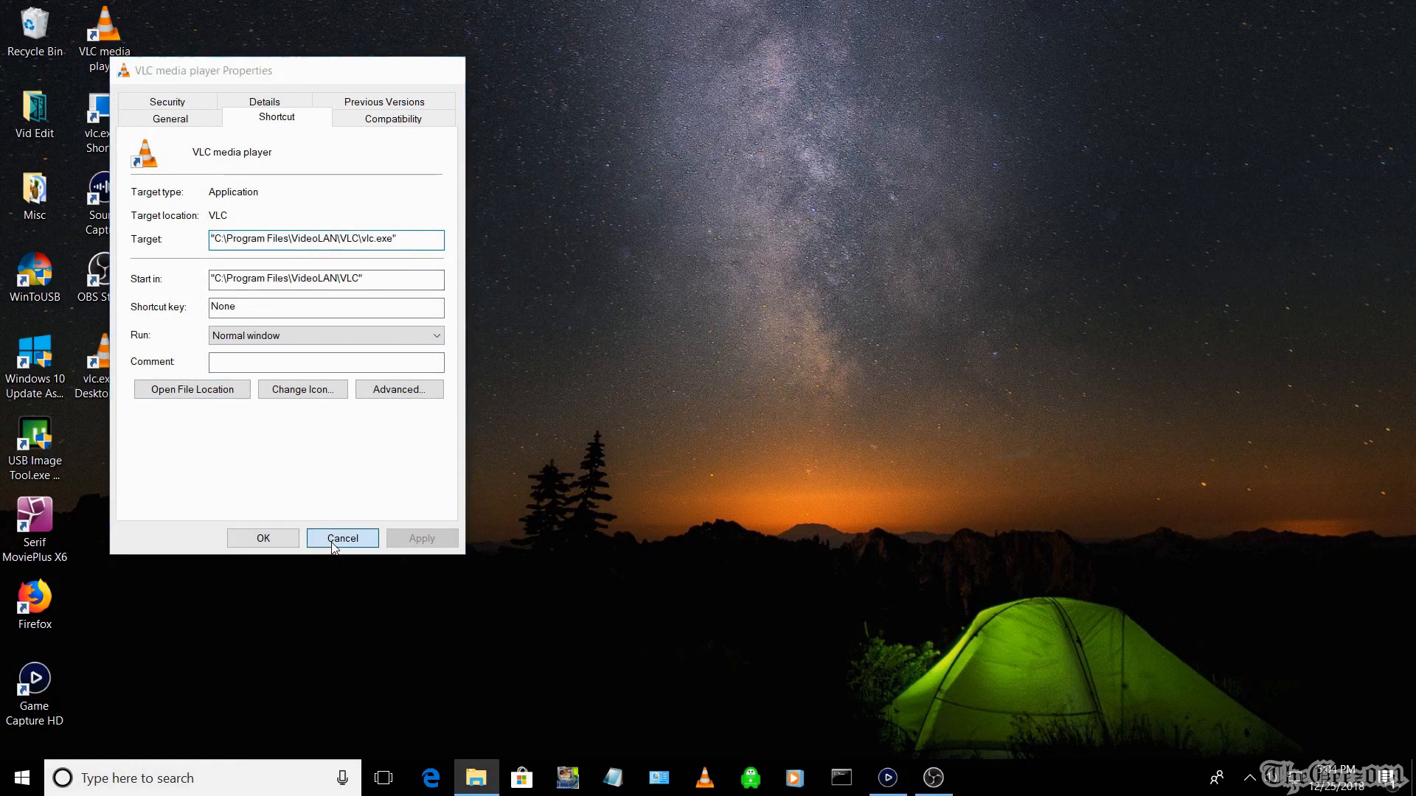
Cancel the VLC media player Properties dialog without saving any changes
click(342, 539)
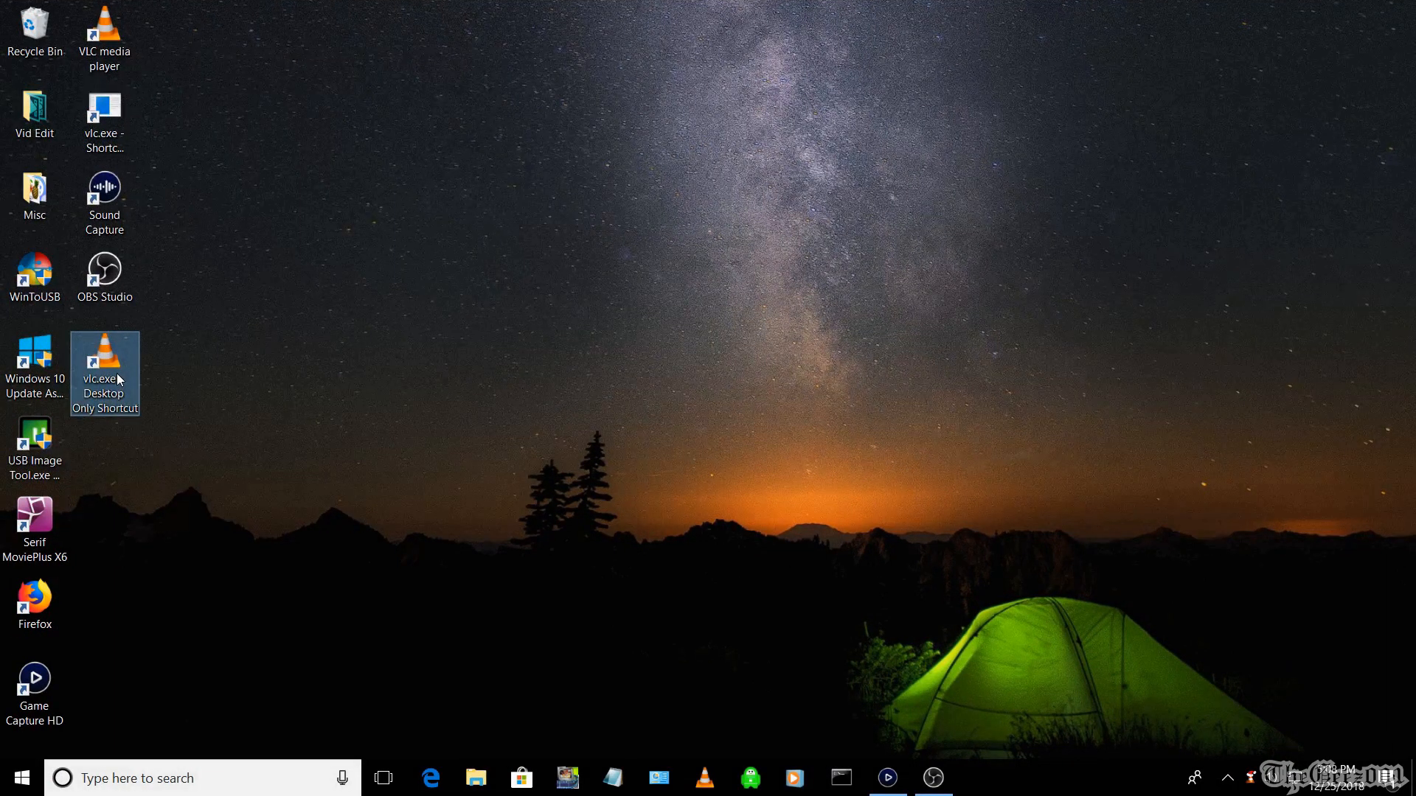
Launch VLC from the vlc.exe Desktop Only Shortcut and confirm About shows 2.1.5 Rincewind
double_click(104, 366)
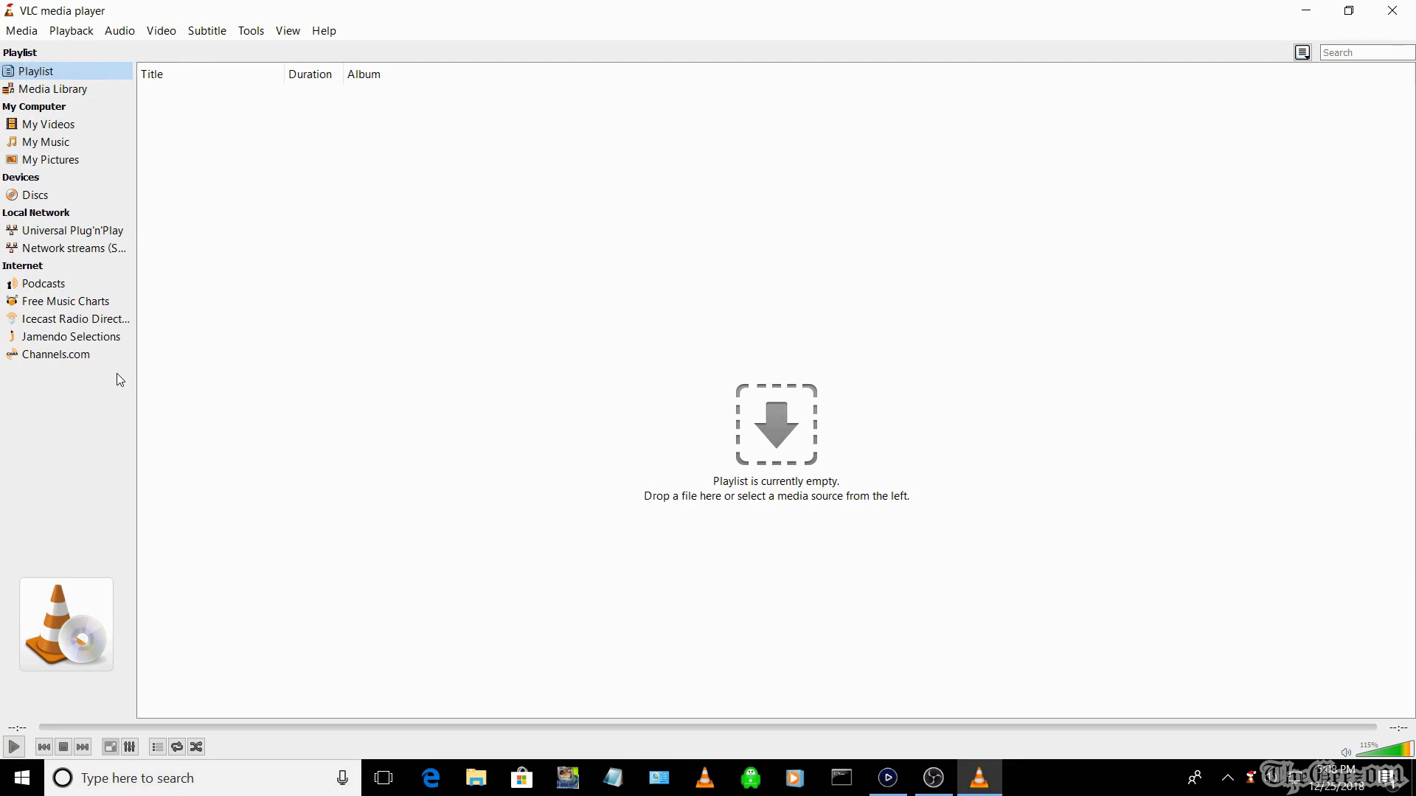
mouse_move(339, 47)
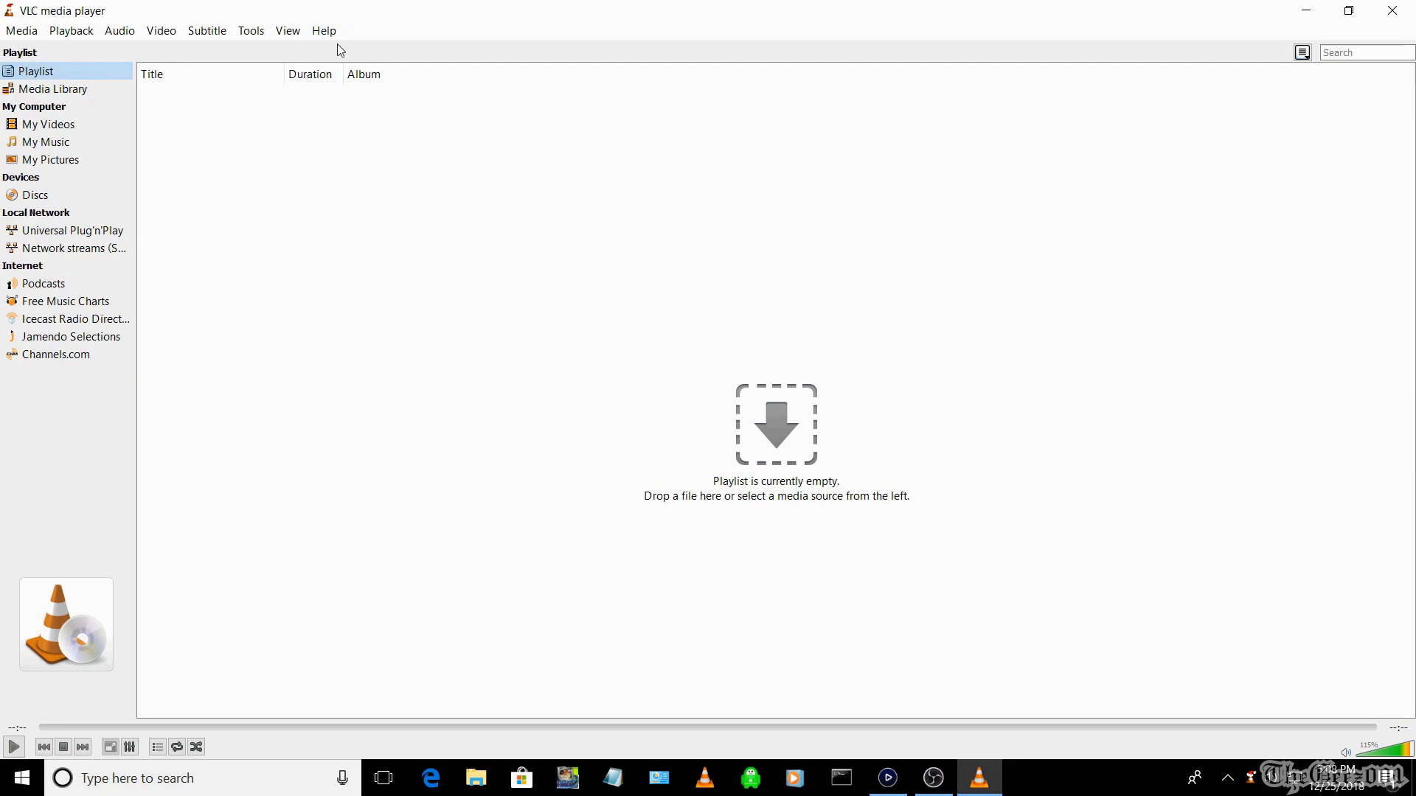
click(323, 30)
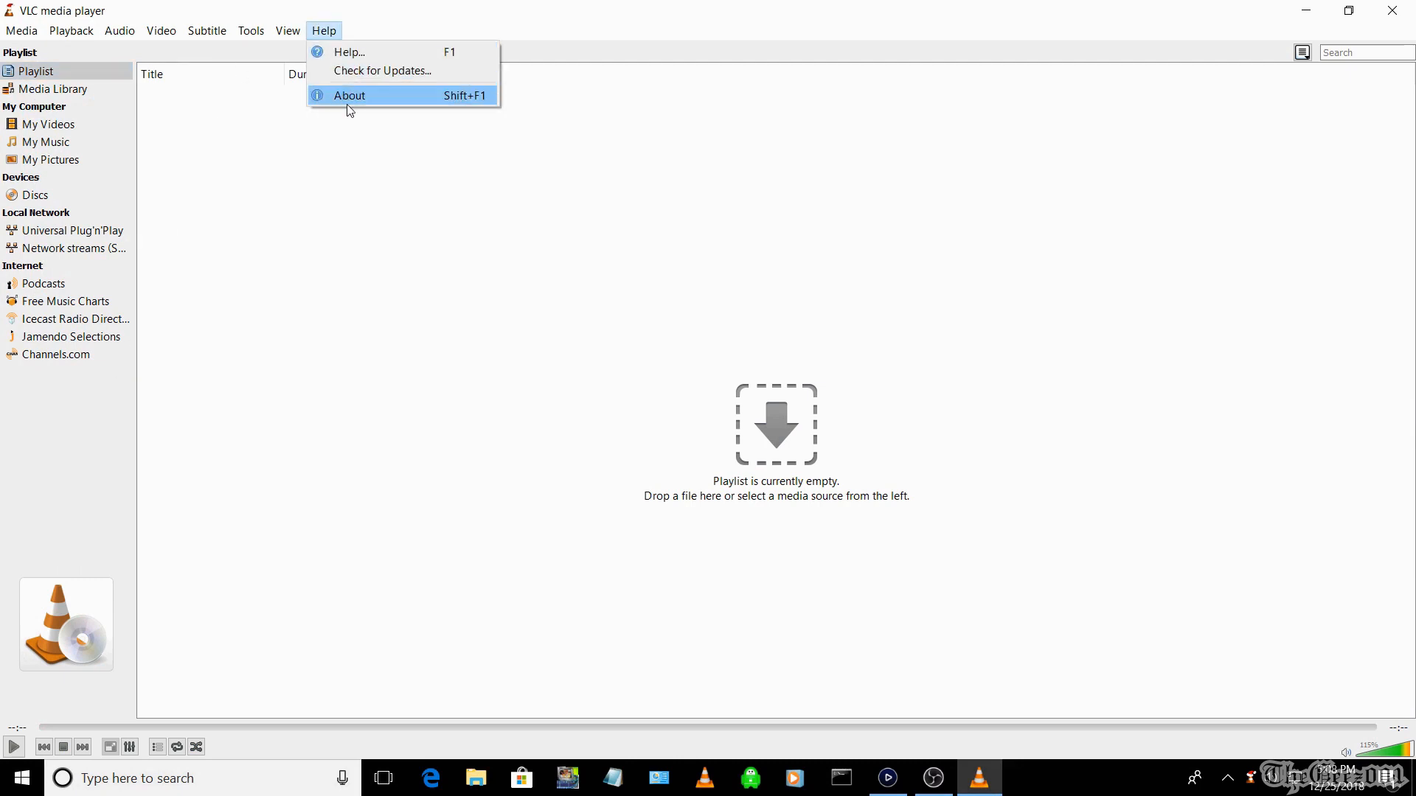
click(349, 95)
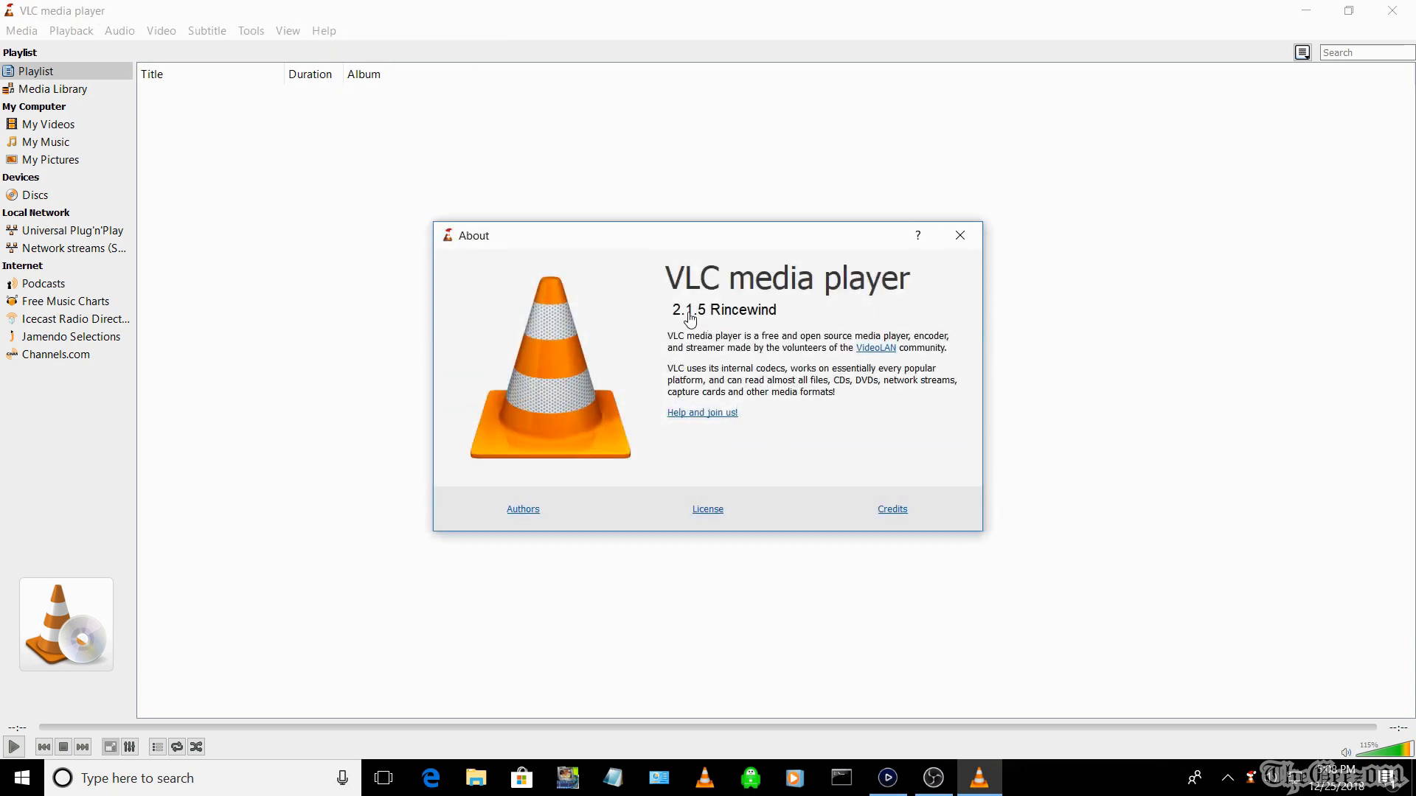
click(959, 236)
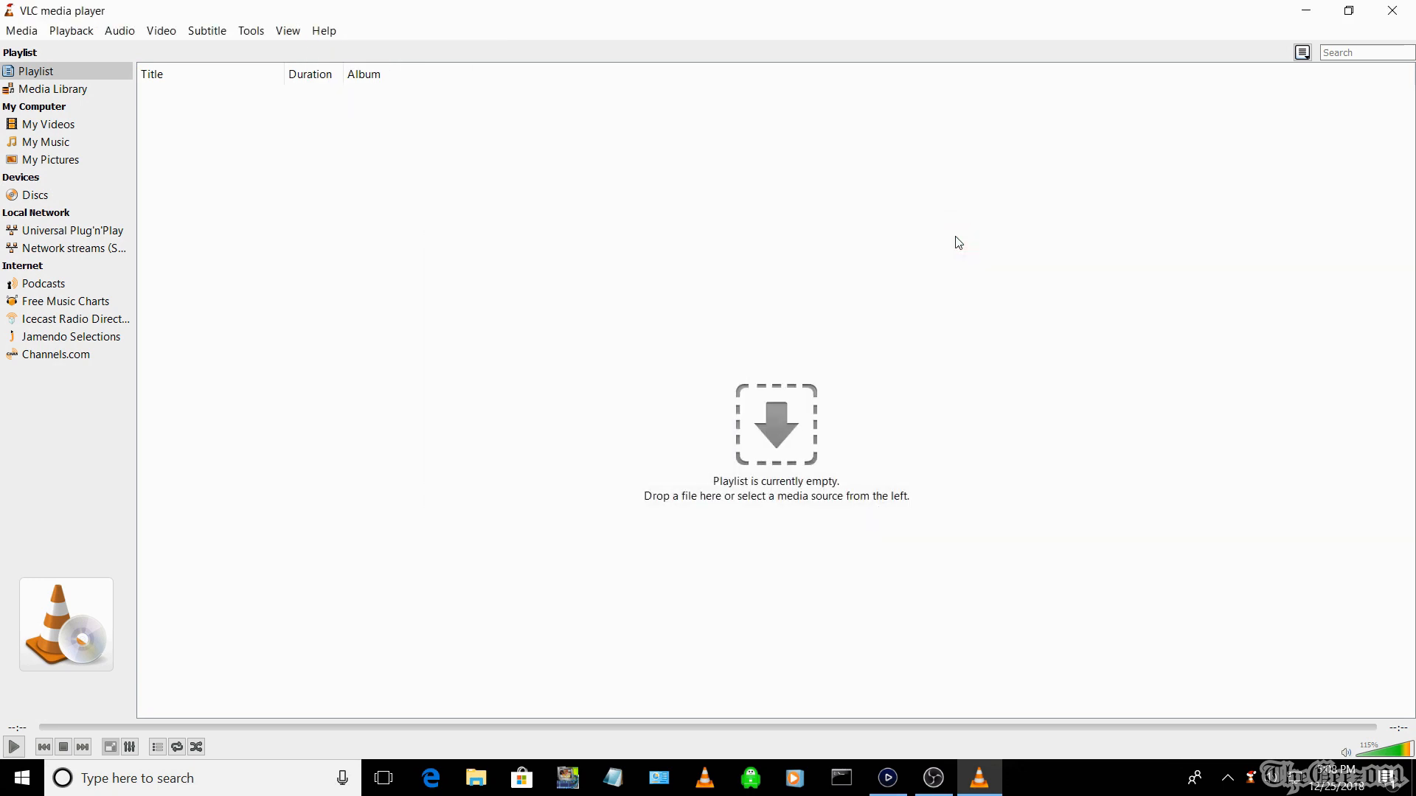
mouse_move(542, 114)
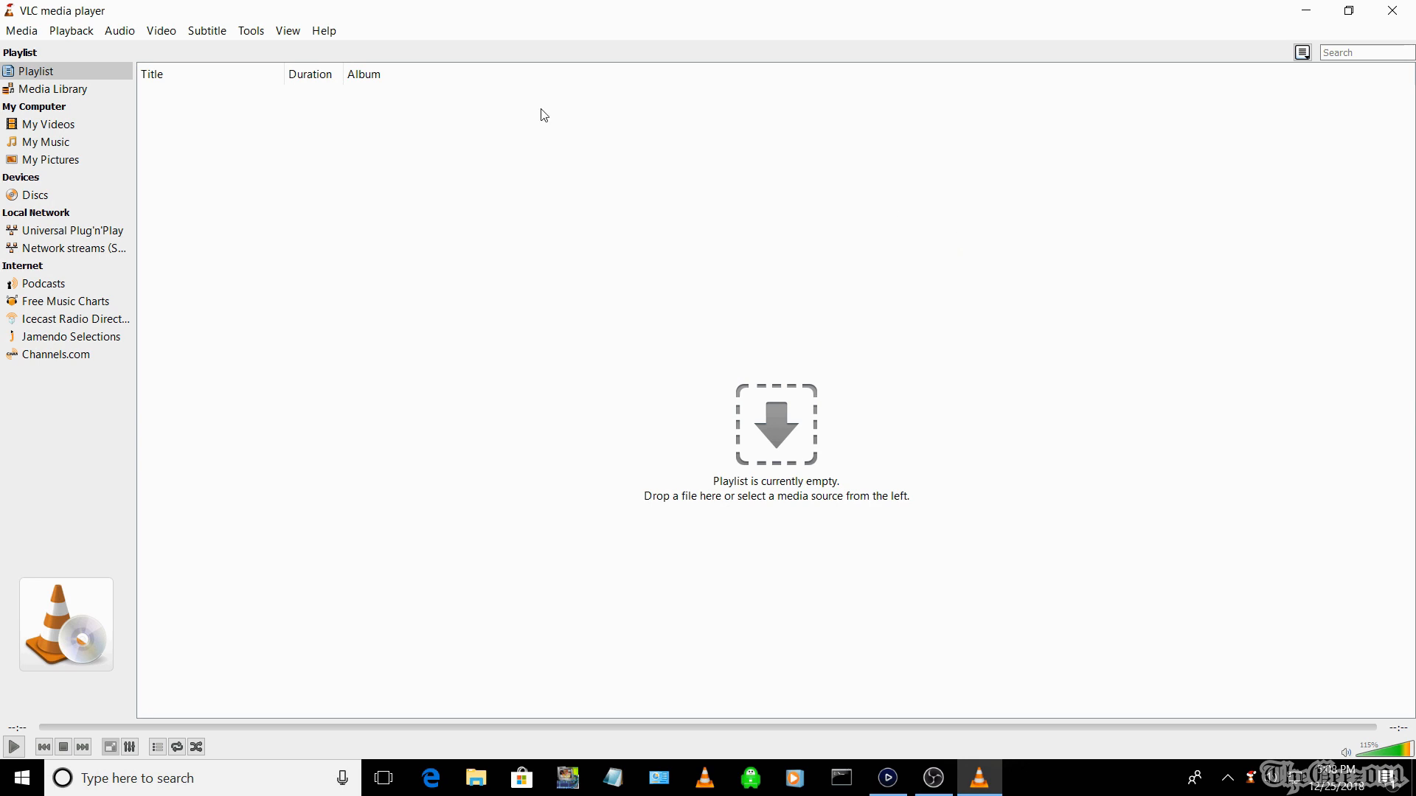
Stream from capture devices: screen-capture-recorder video and Stereo Mix audio, reaching the Stream Output wizard
click(20, 29)
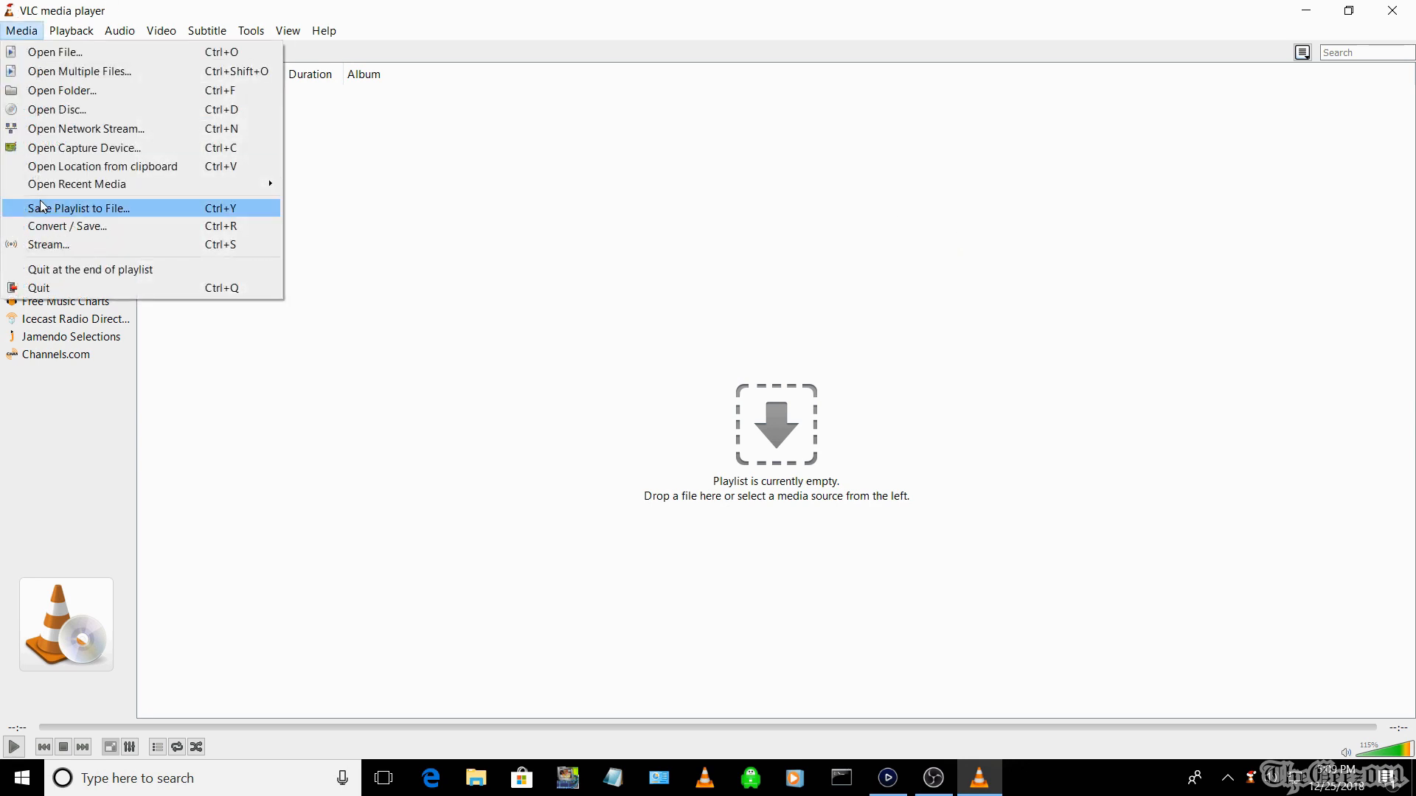
click(53, 51)
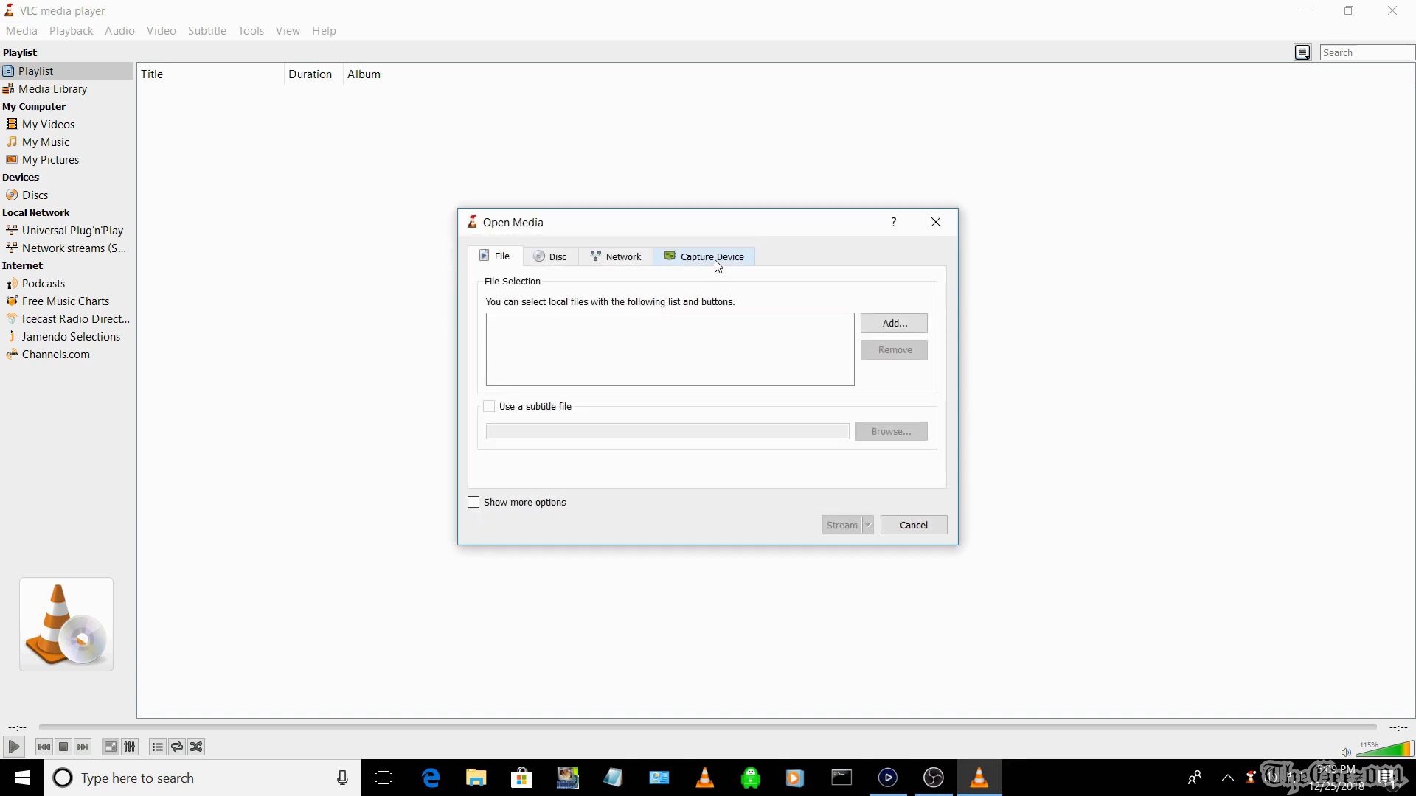
click(712, 256)
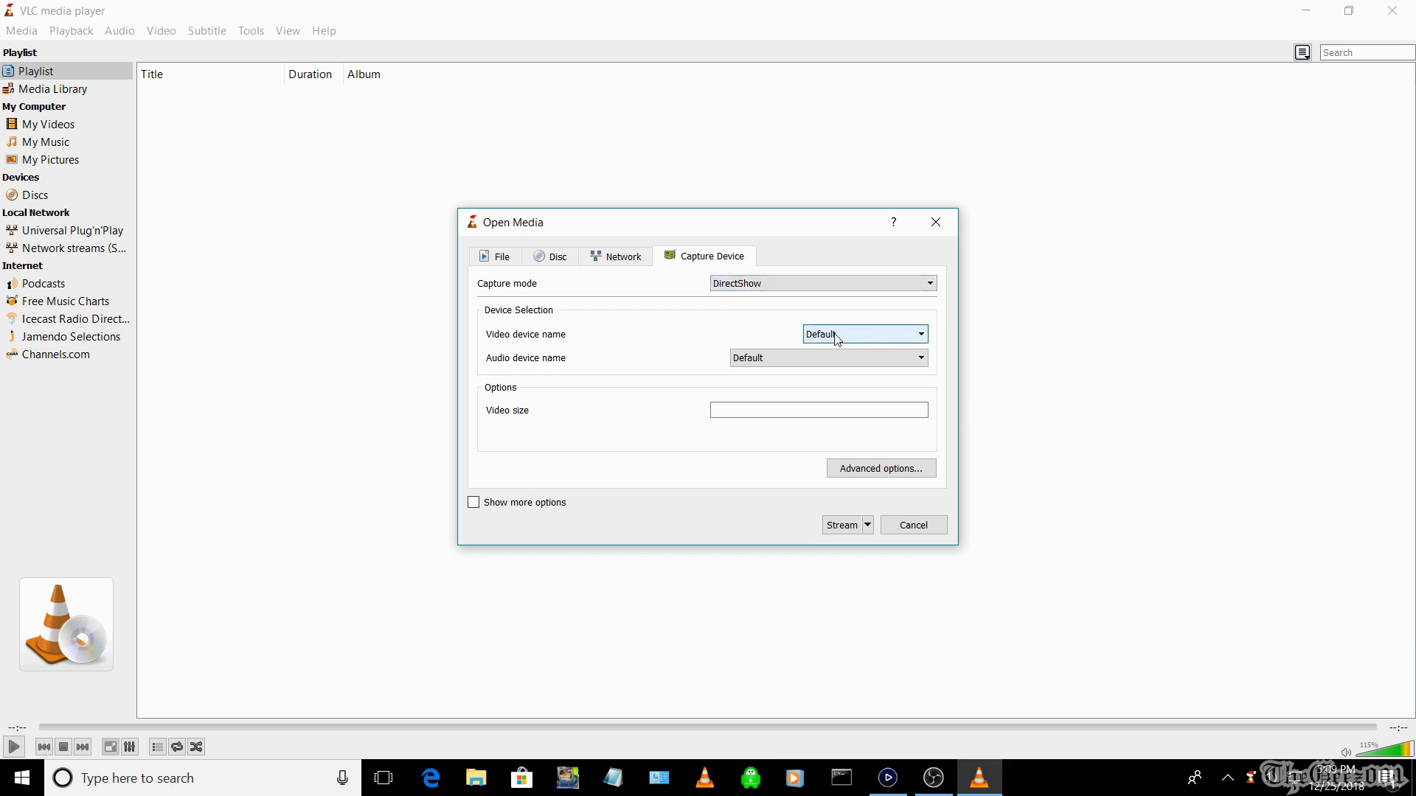
click(920, 335)
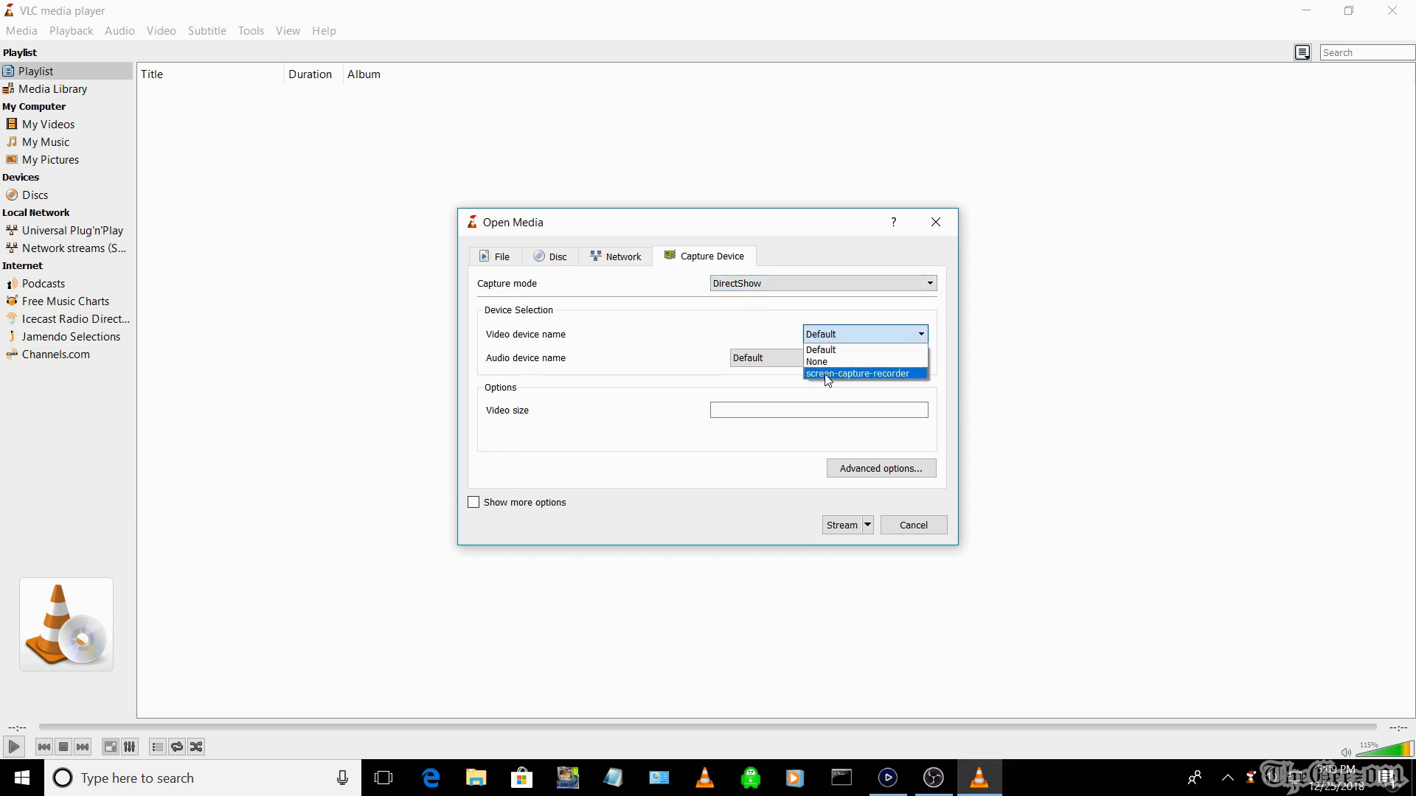
click(859, 374)
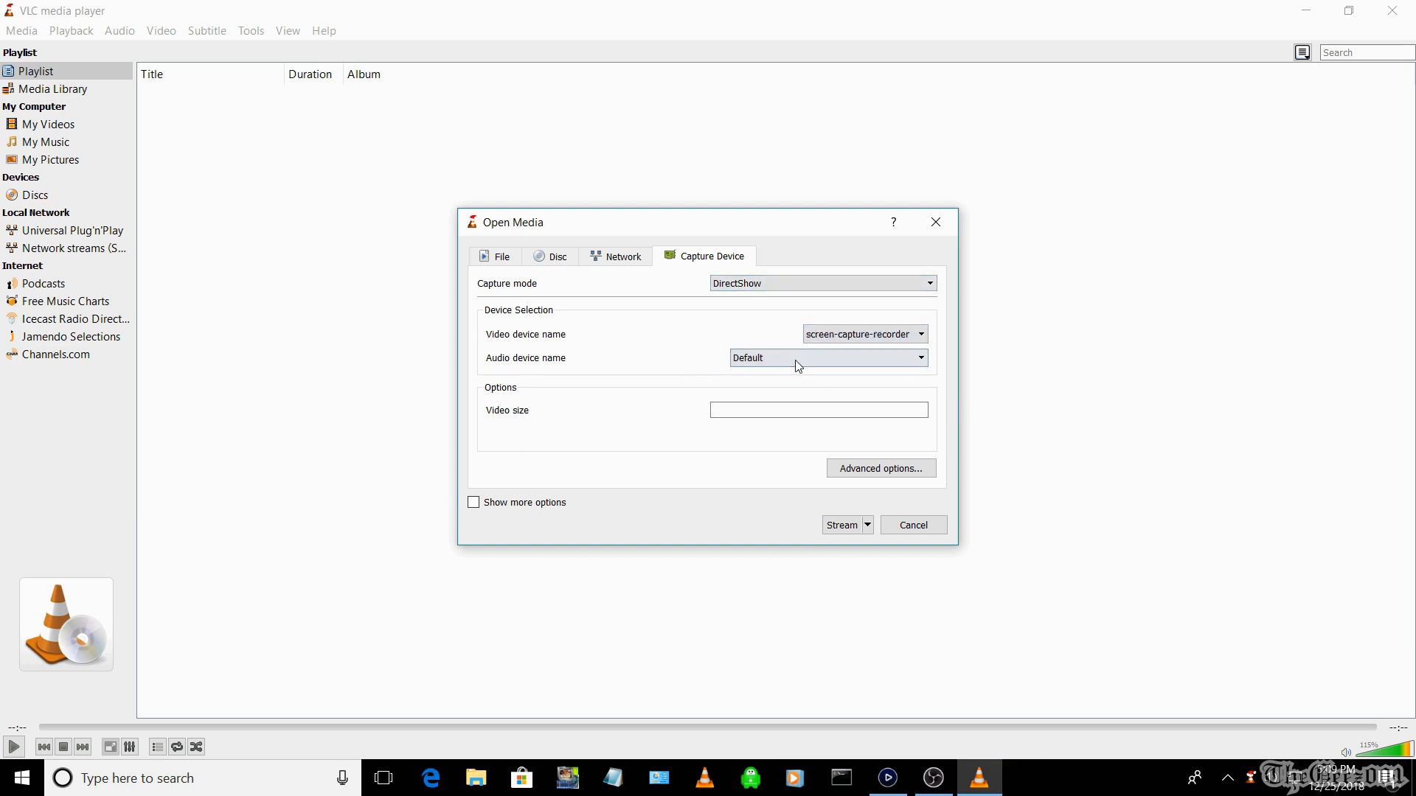
click(917, 357)
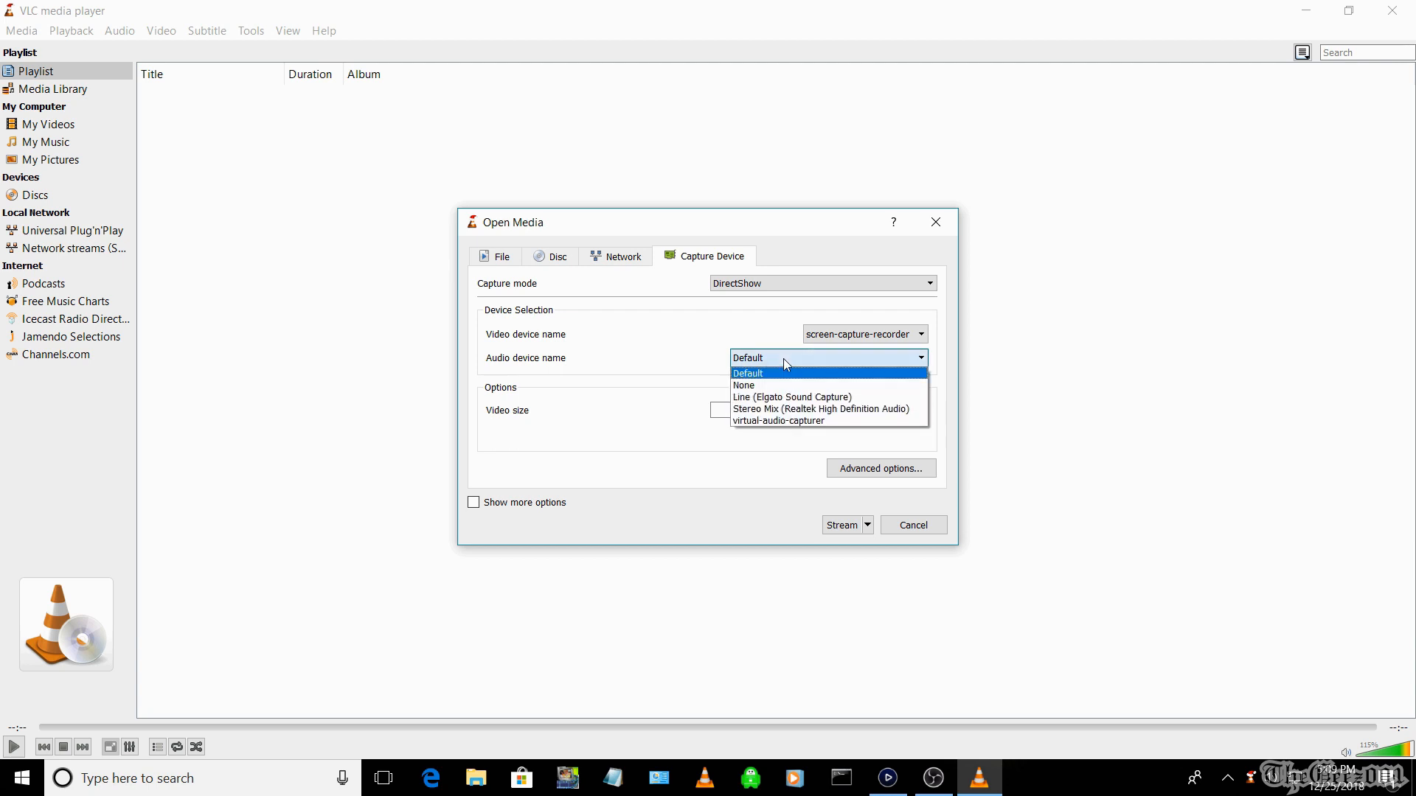
click(820, 410)
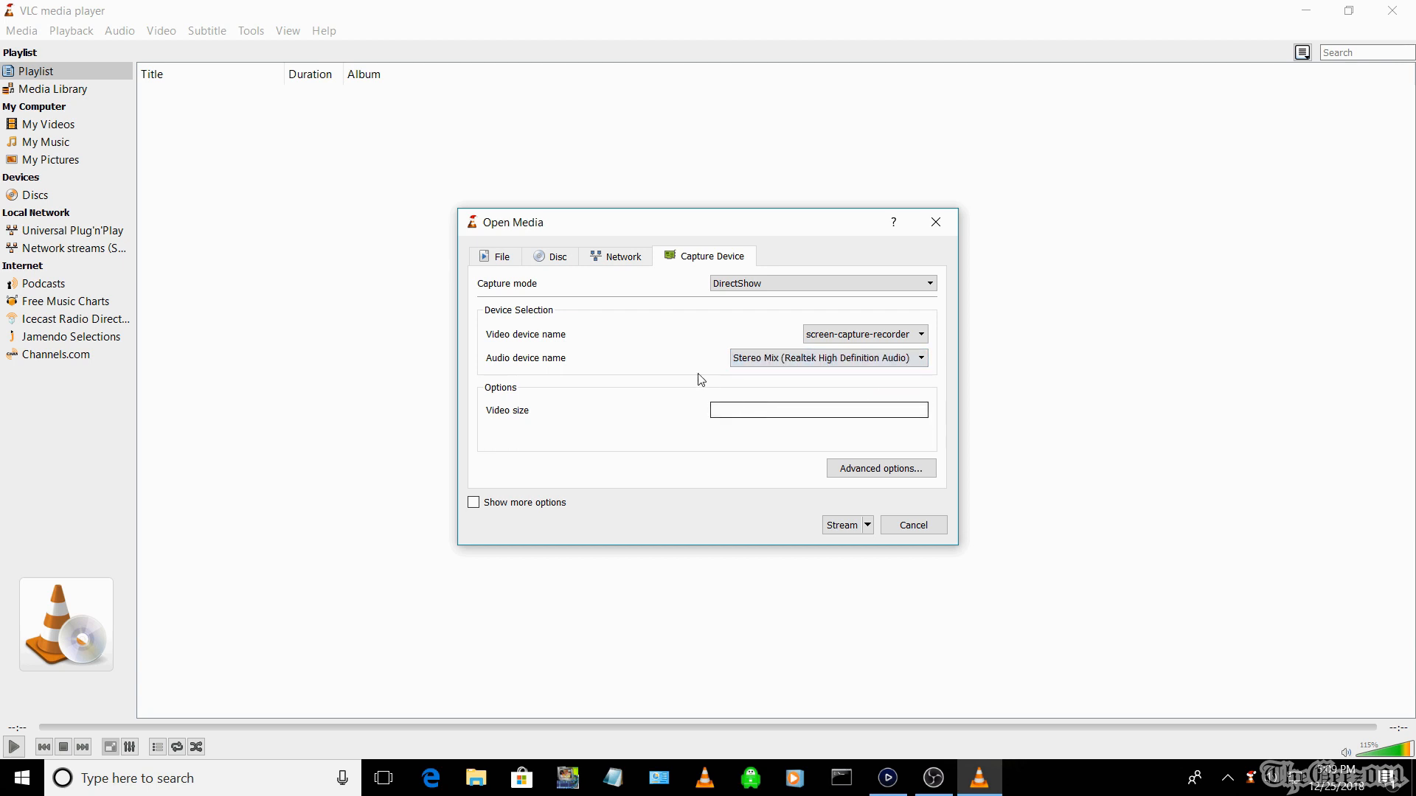
click(841, 524)
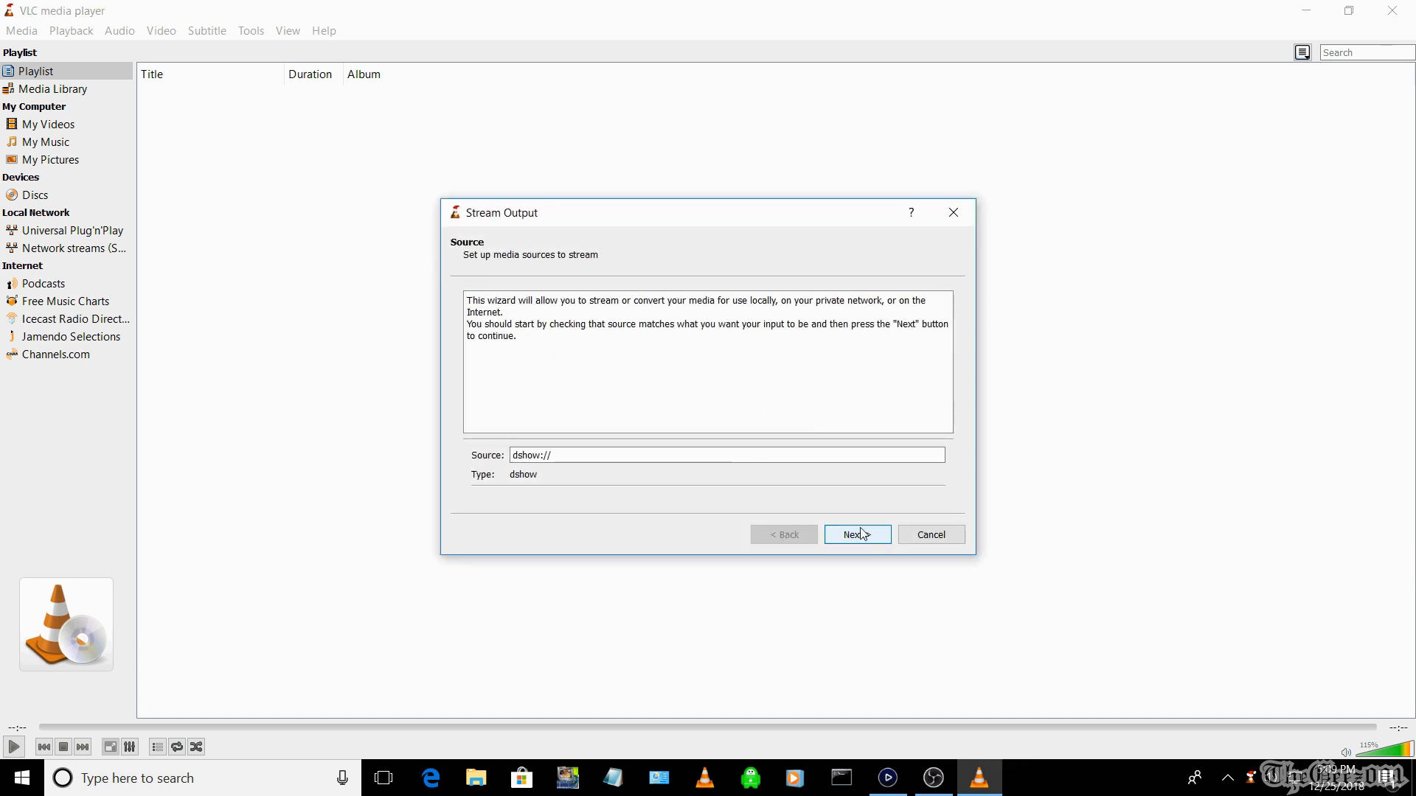
Add an HTTP destination on port 8080 with path /TheGeez001 and continue to transcoding
click(856, 534)
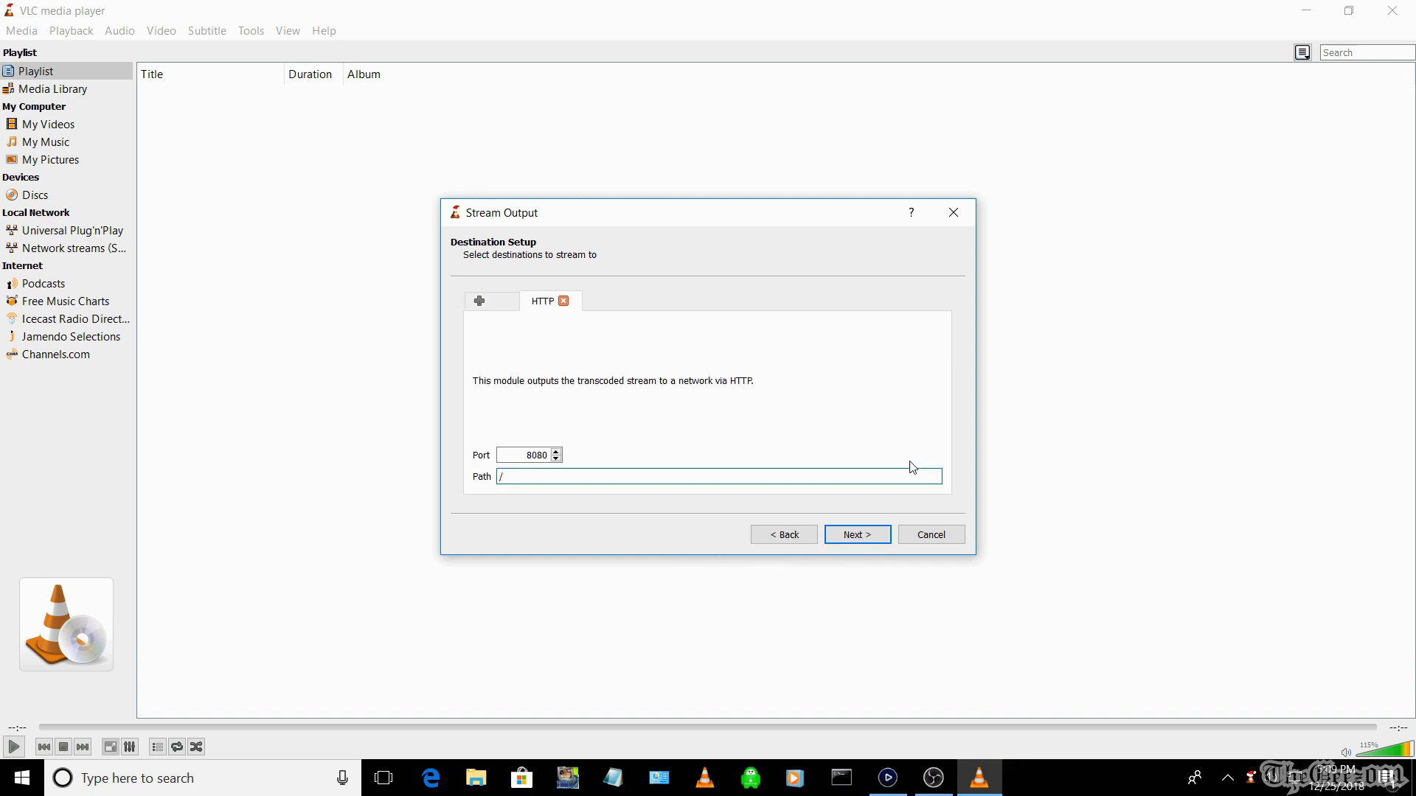
click(523, 454)
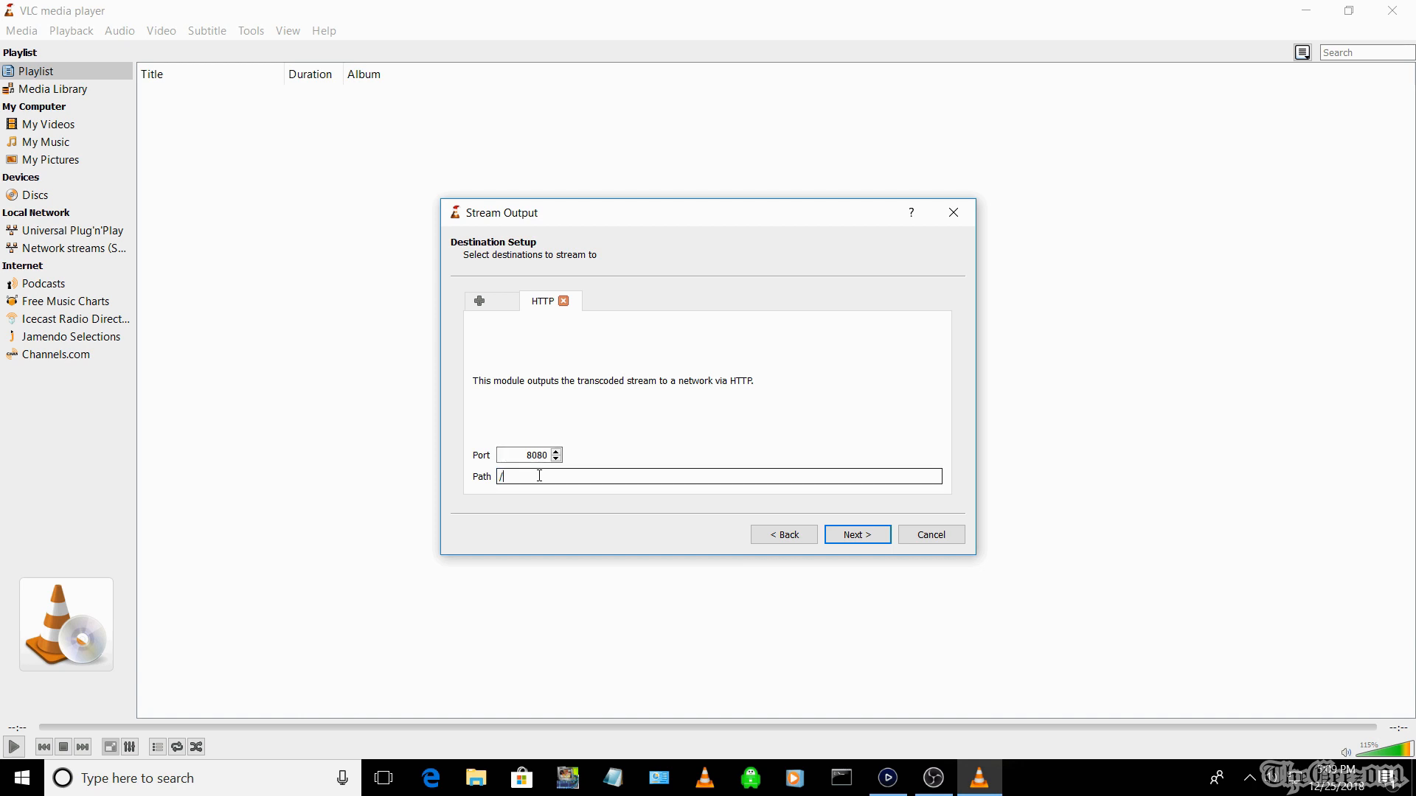
text(The)
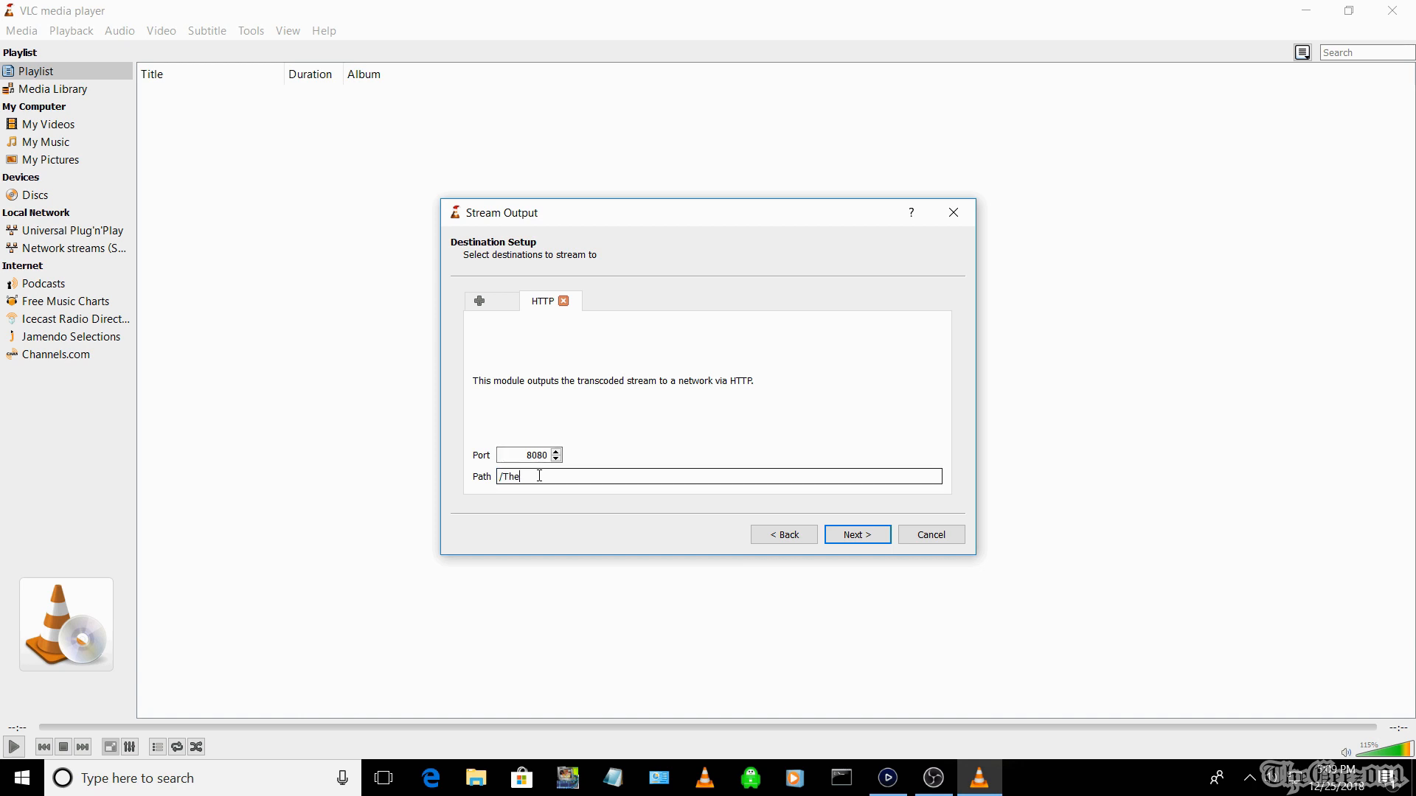
text(Gee20)
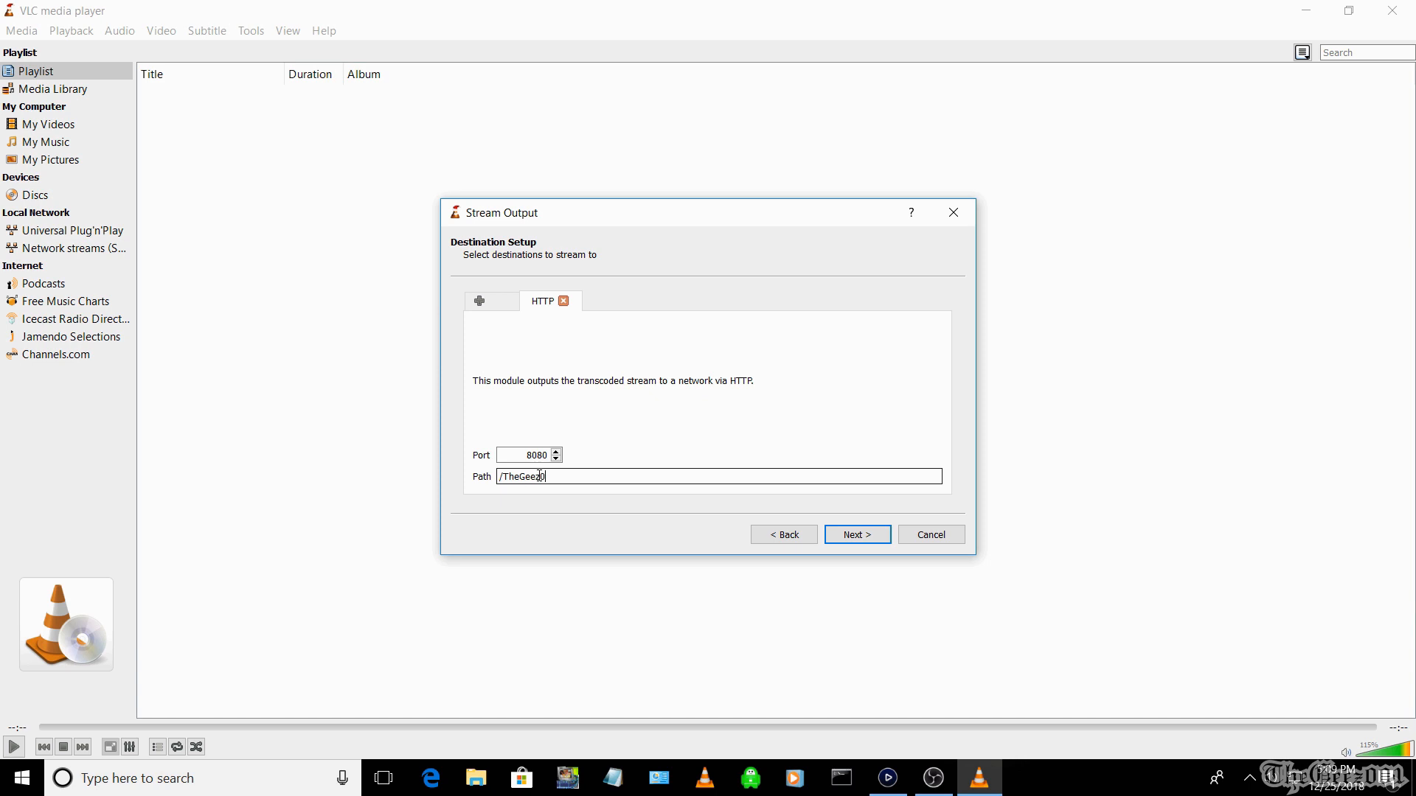
text(01)
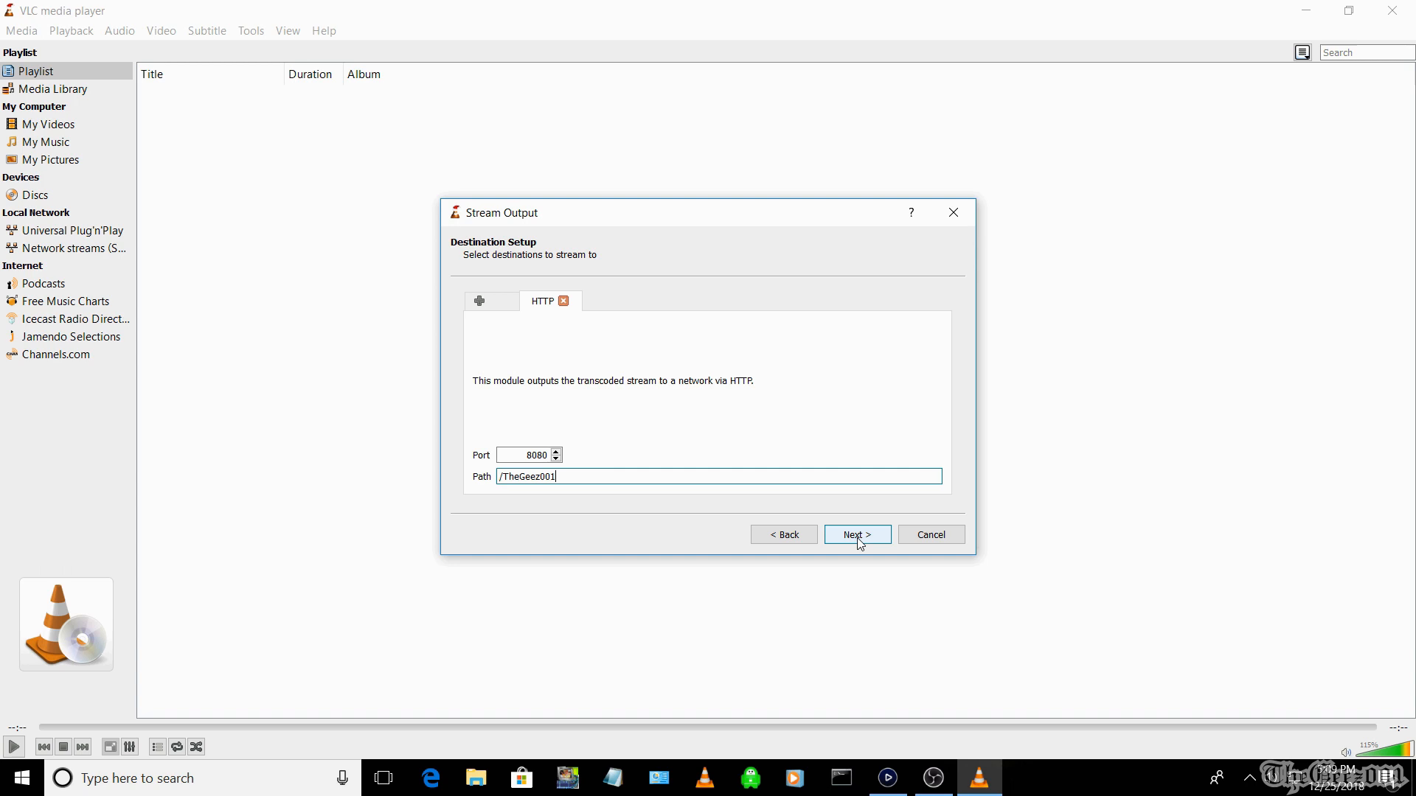
click(854, 534)
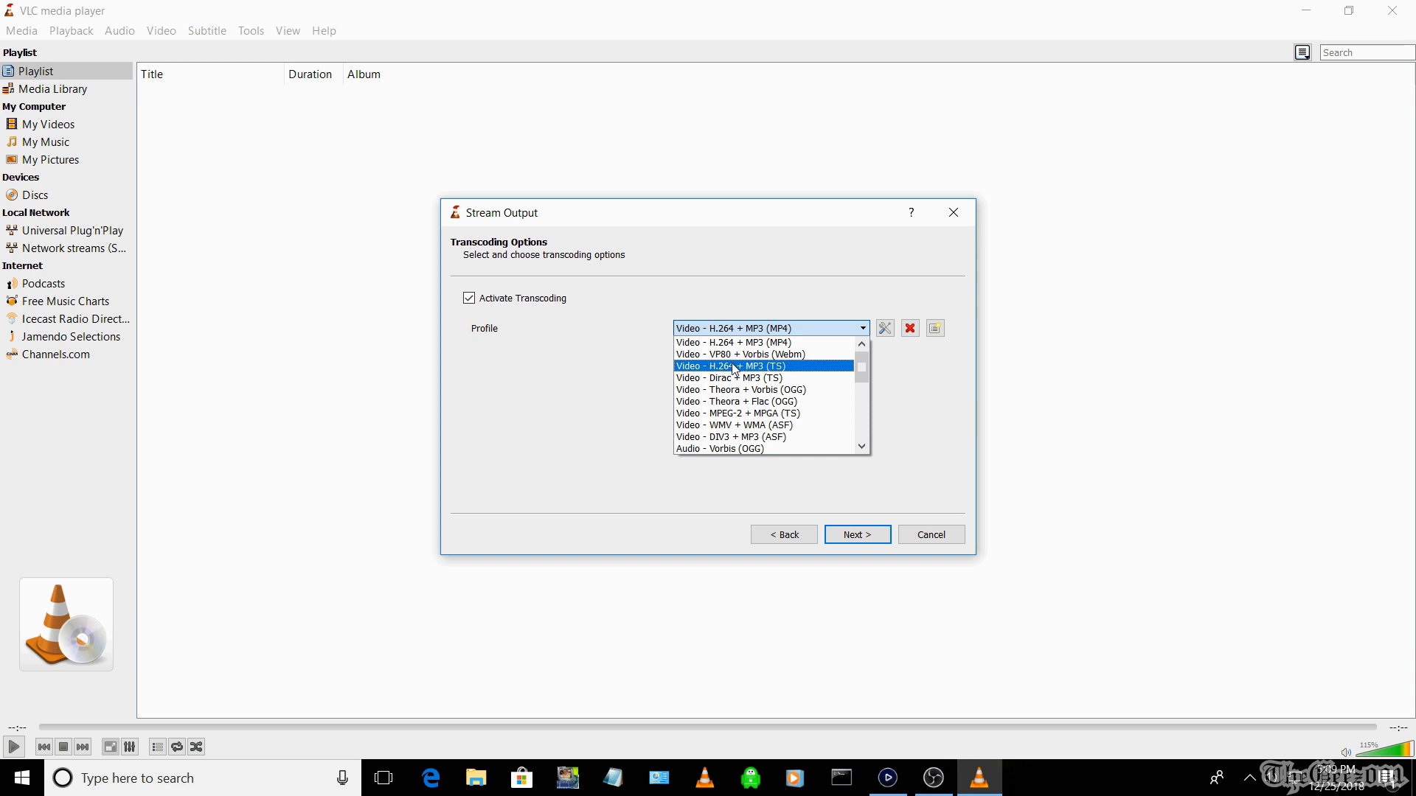
Pick the Video - H.264 + MP3 (TS) profile, reveal the stream output string, and switch to Notepad
click(732, 366)
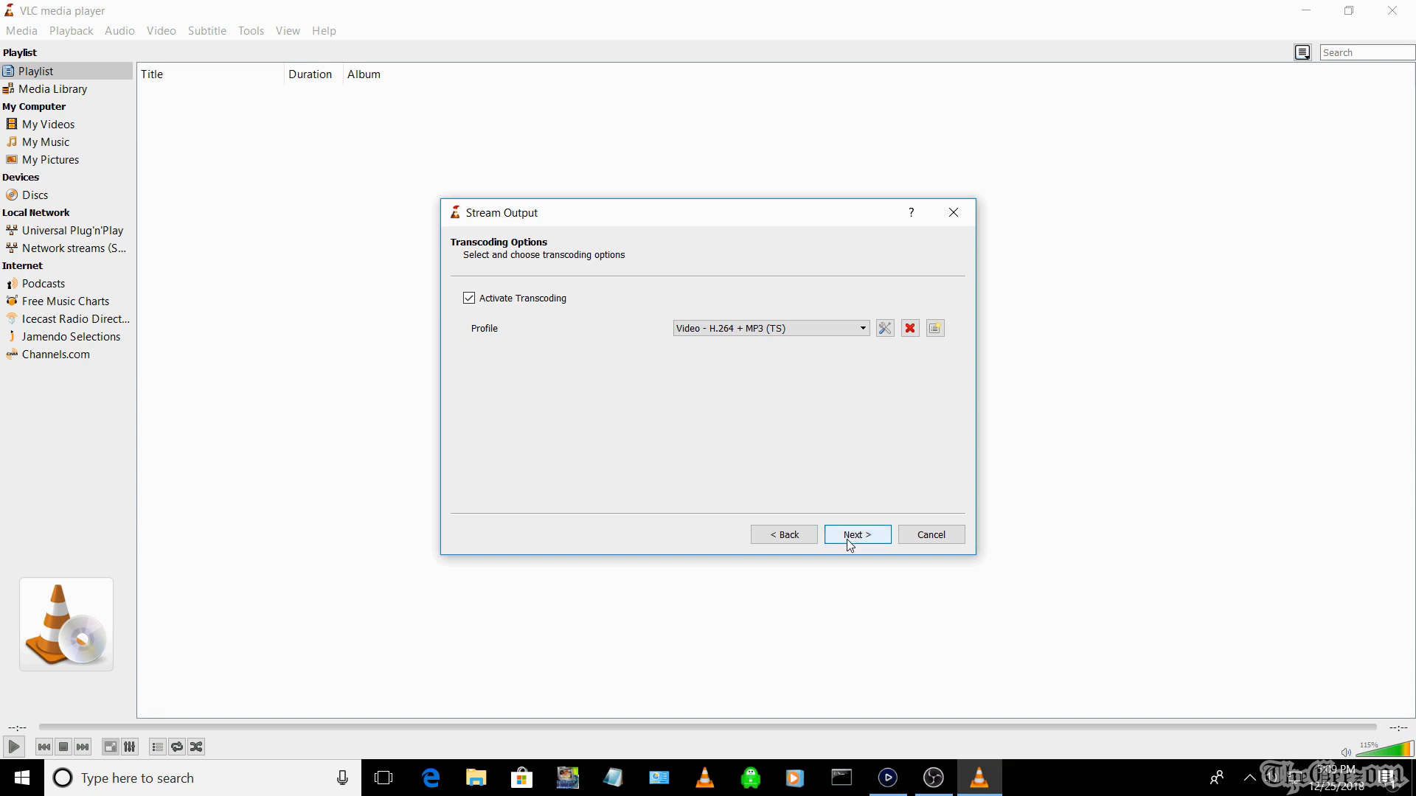
click(856, 534)
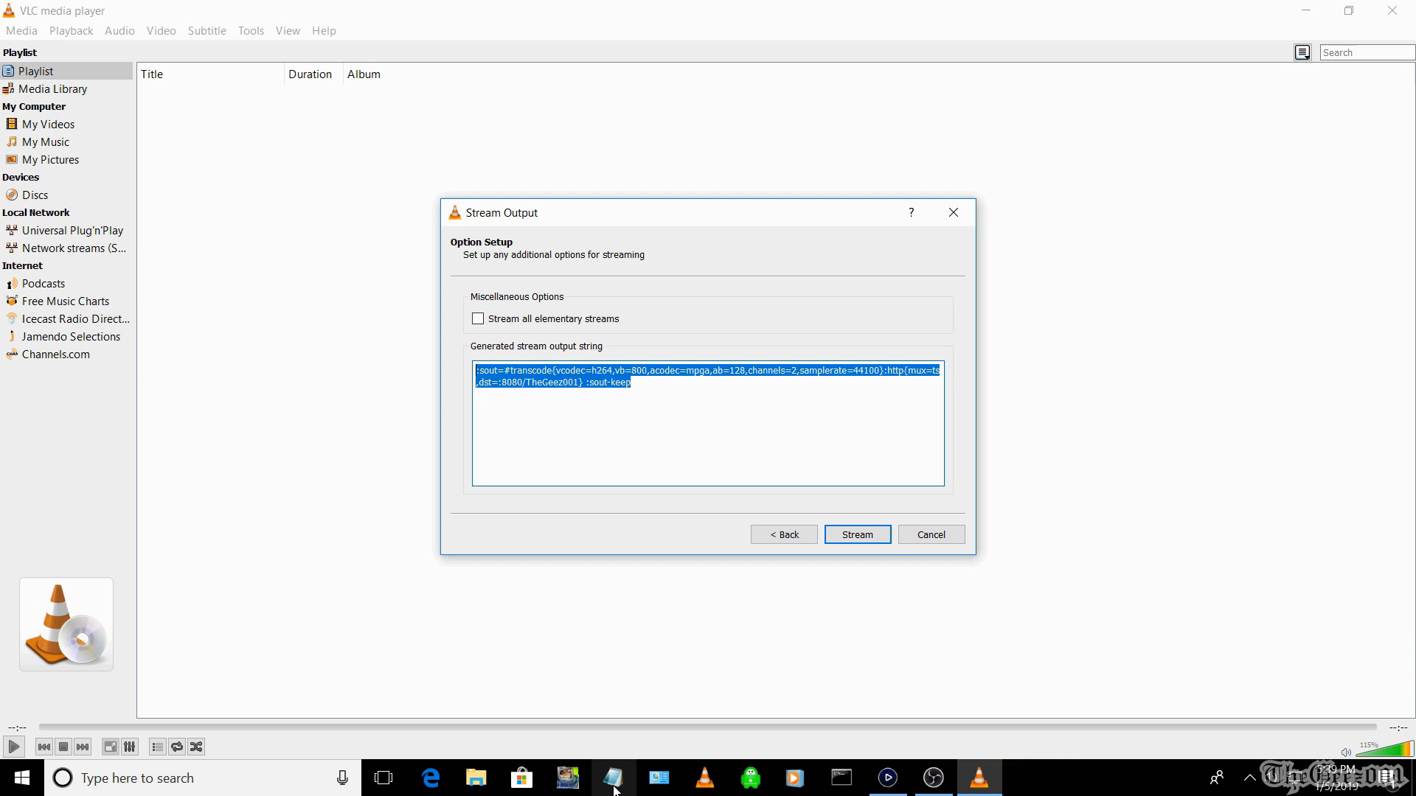
click(613, 778)
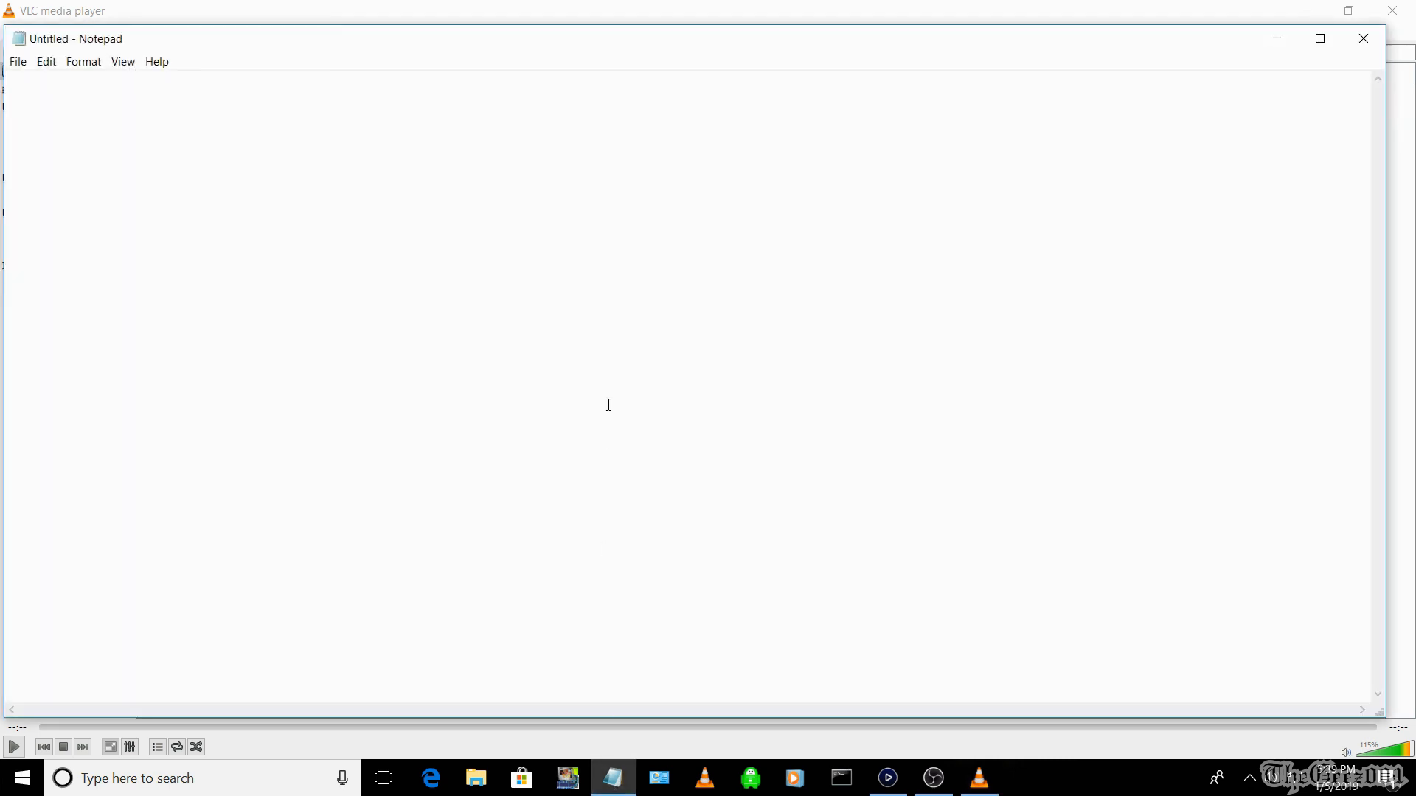
Paste the :sout transcode string (h264 800, mpga 128, 44100 Hz) into the untitled note
text(:sout=#transcode{vcodec=h264,vb=800,acodec=mpga,ab=128,channels=2,samplerate=44100}:http{mux=ts,dst=:8080/TheGeez001} :sout-keep)
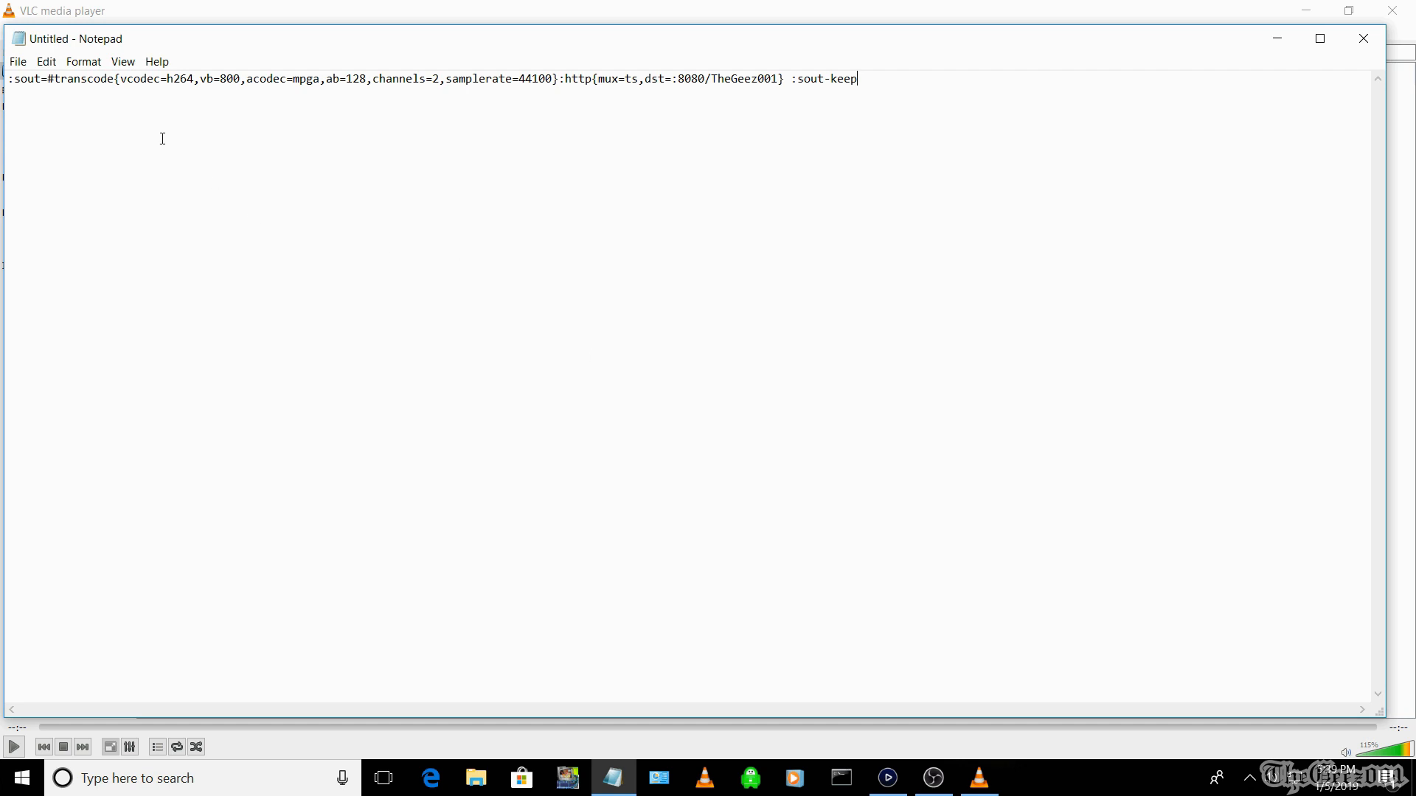
click(17, 61)
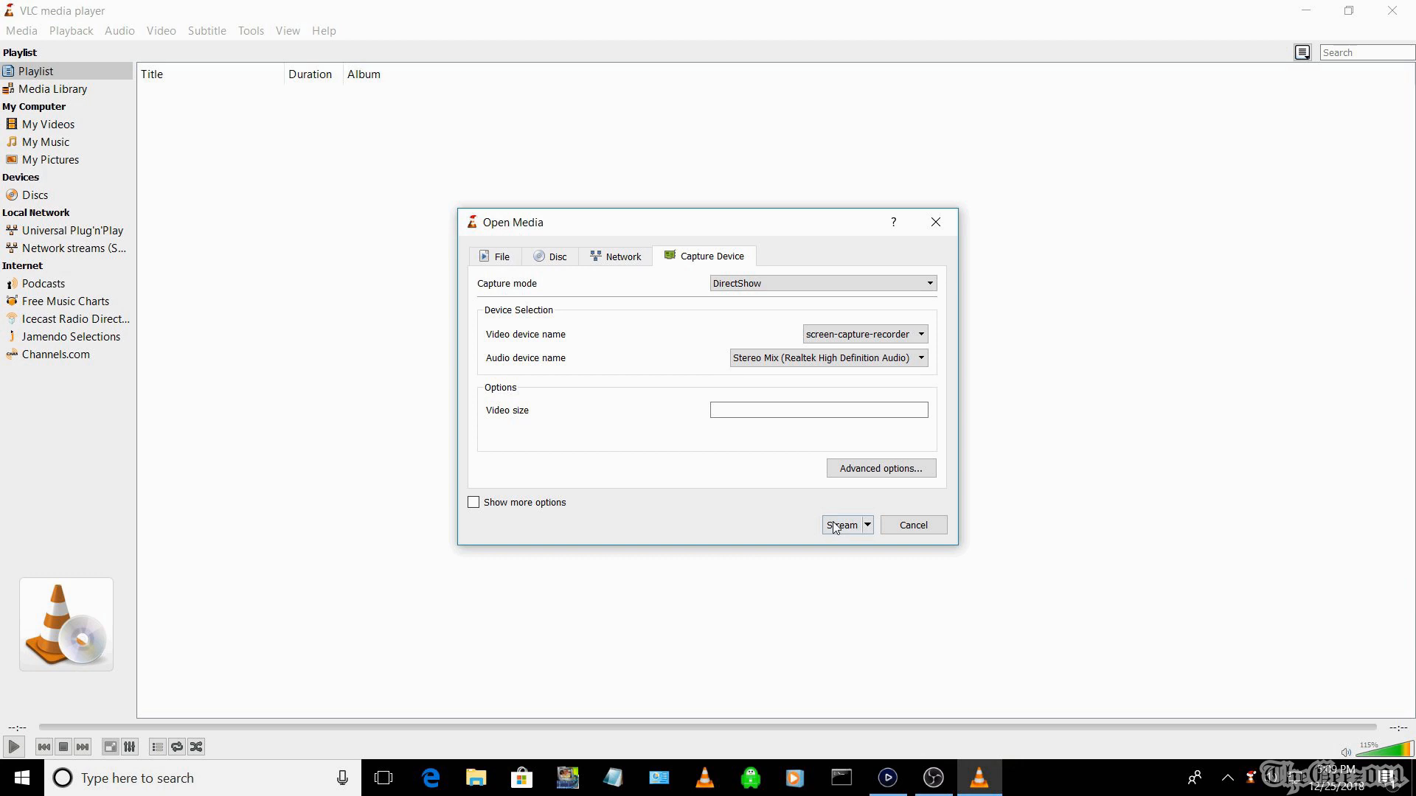
Start streaming the desktop capture device from the Open Media dialog
click(841, 525)
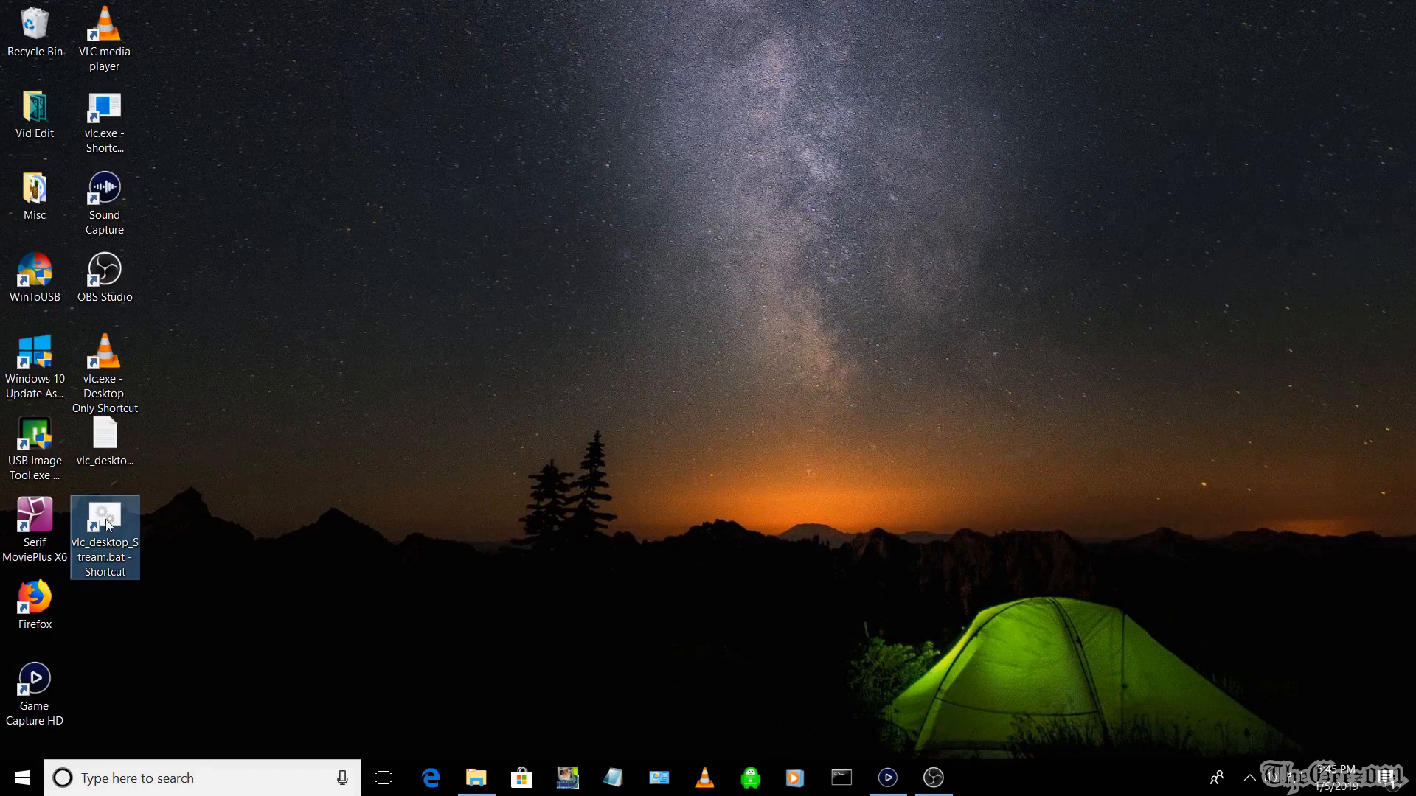
Run the vlc_desktop_Stream.bat shortcut, minimize the console, start playback, and minimize VLC
double_click(104, 536)
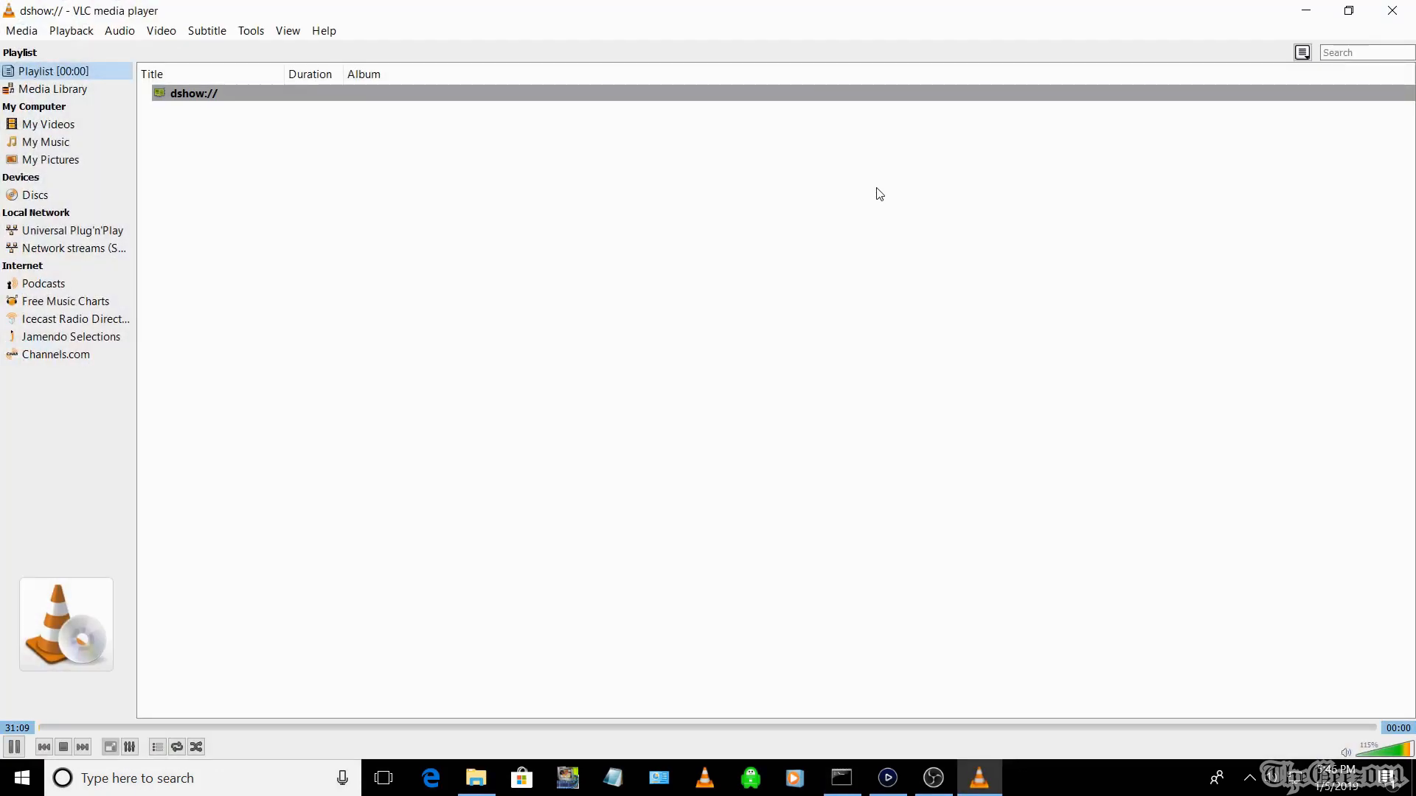
click(1304, 9)
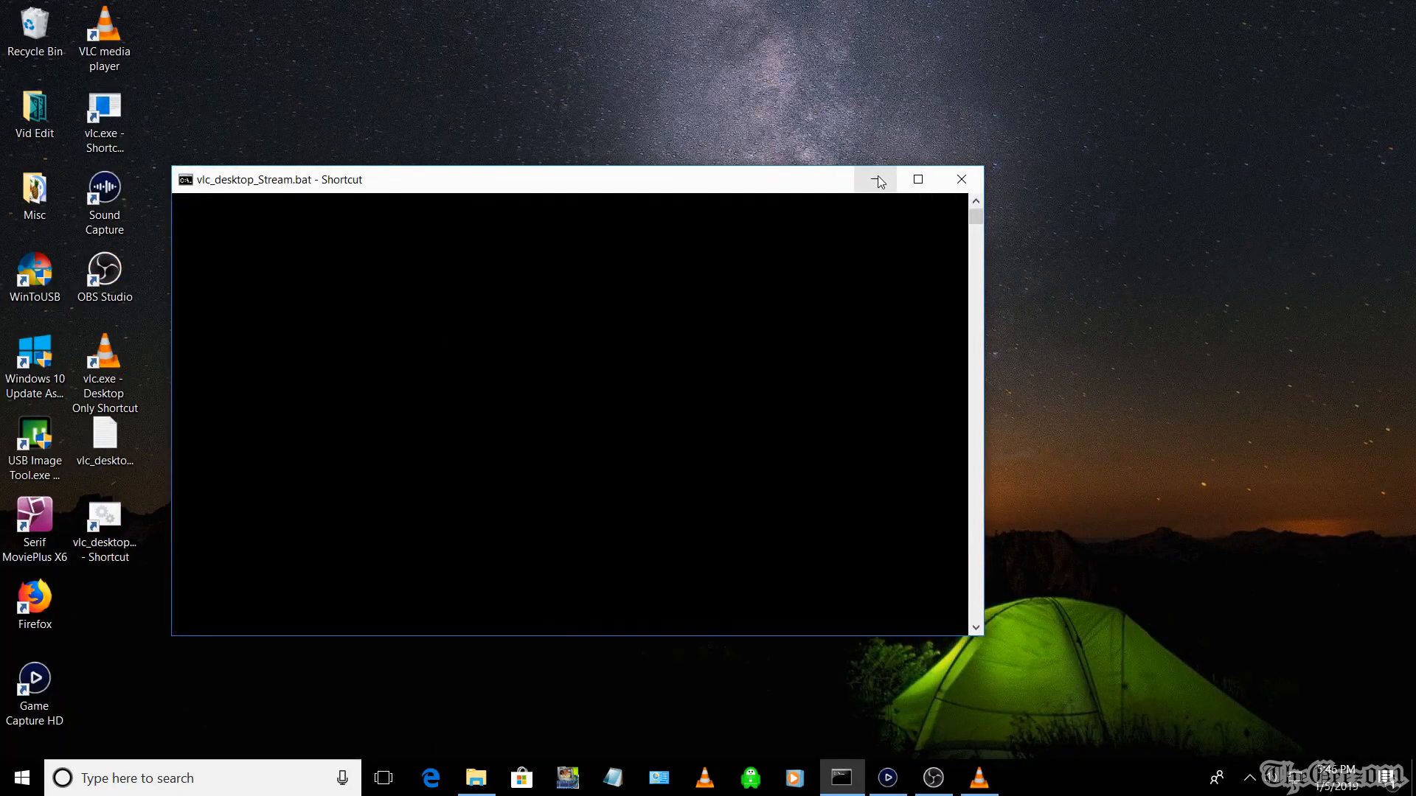
click(873, 179)
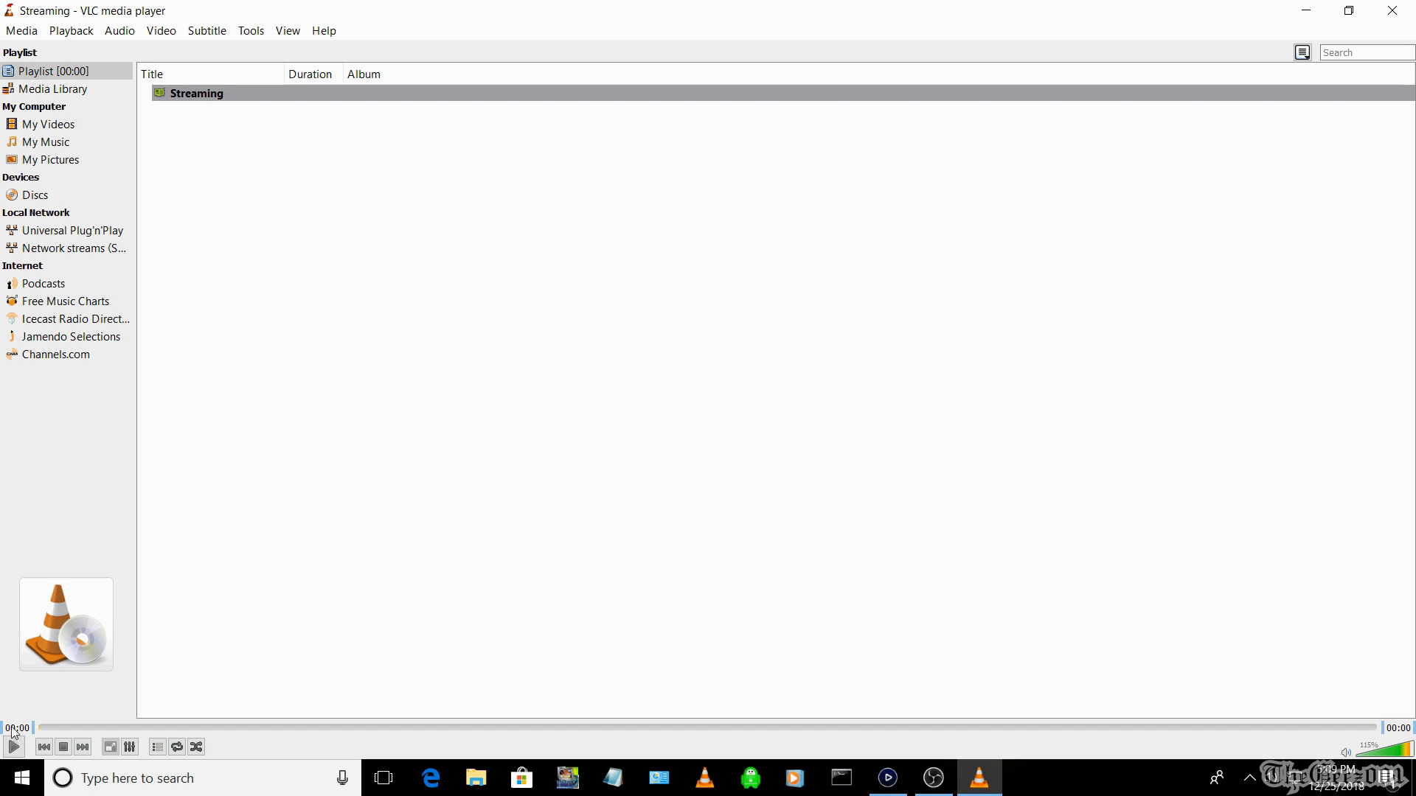
click(14, 747)
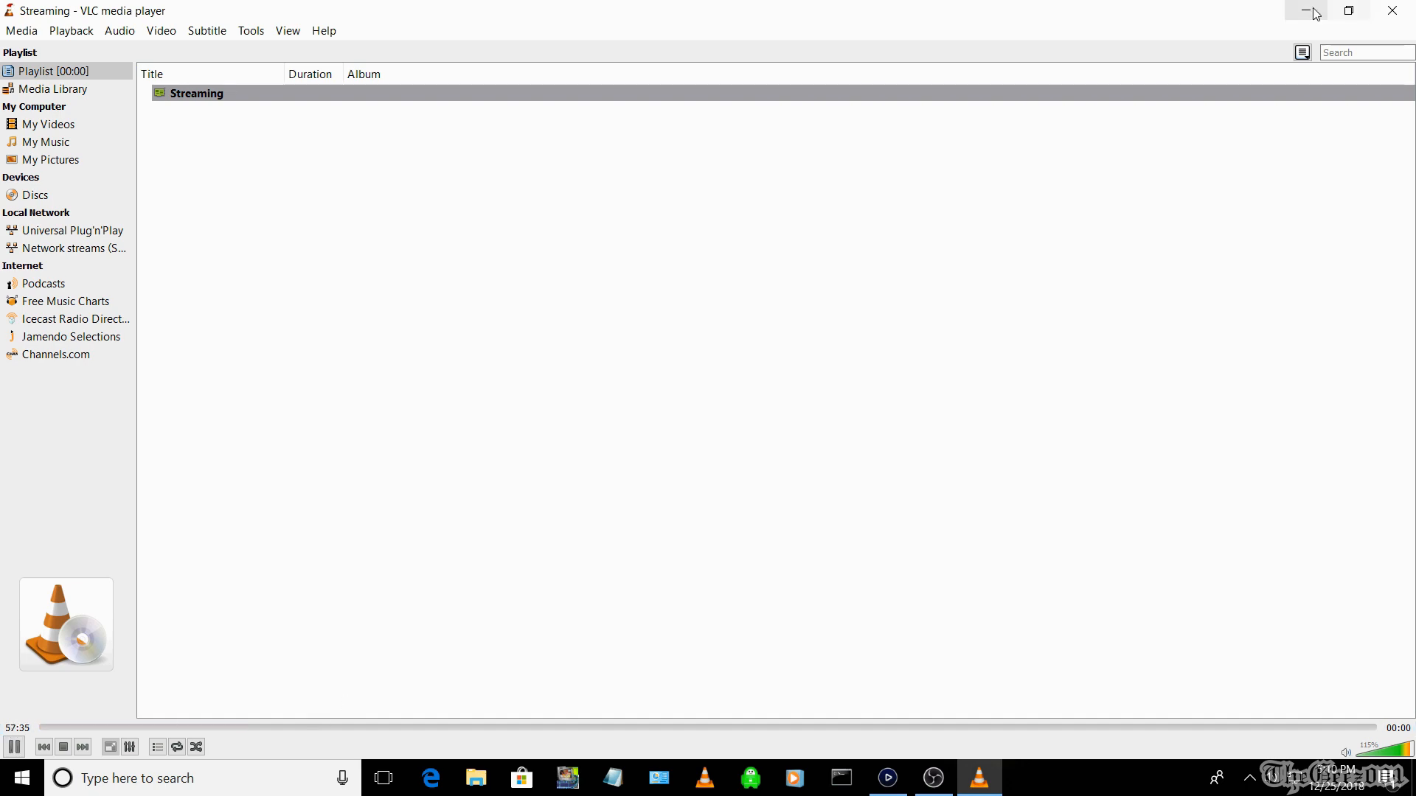
click(1307, 10)
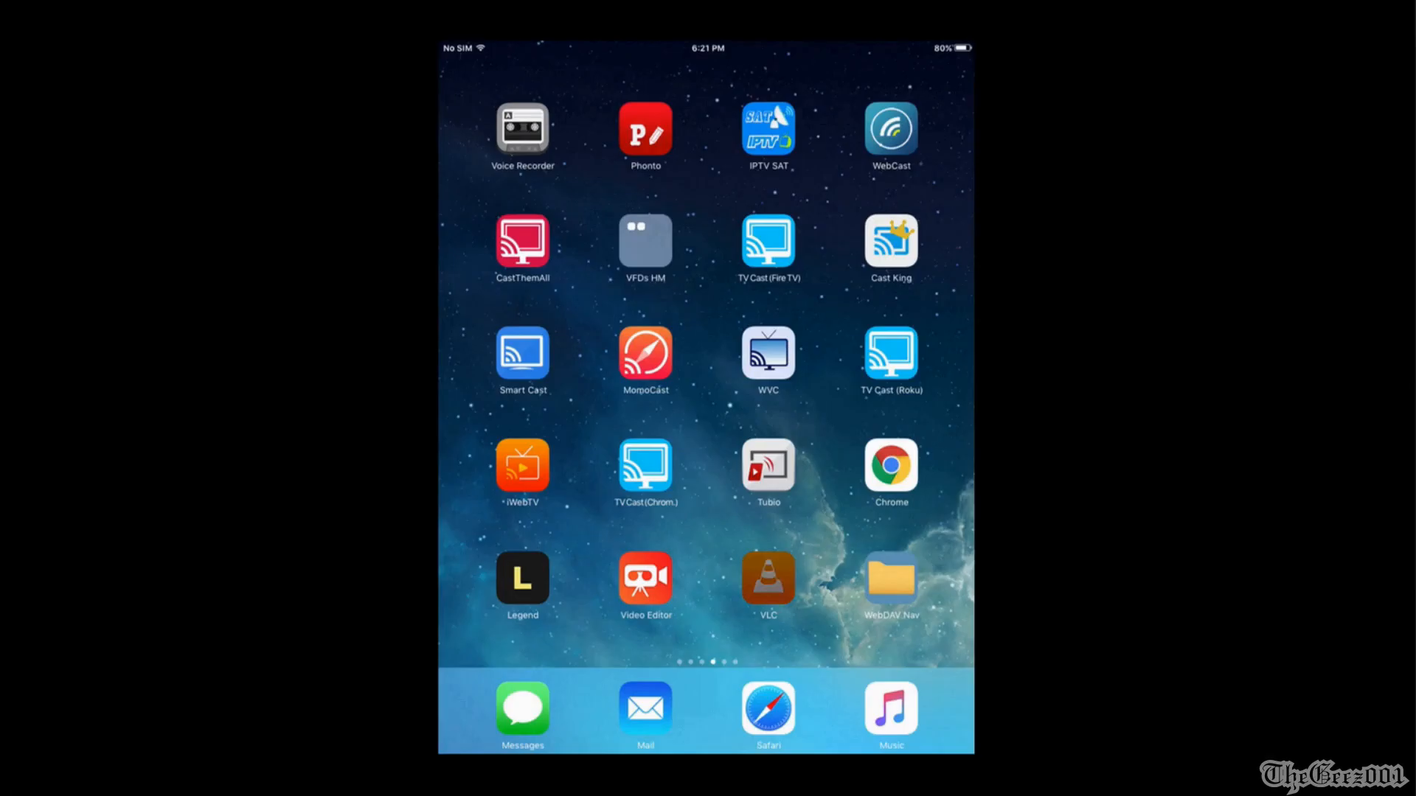
click(768, 583)
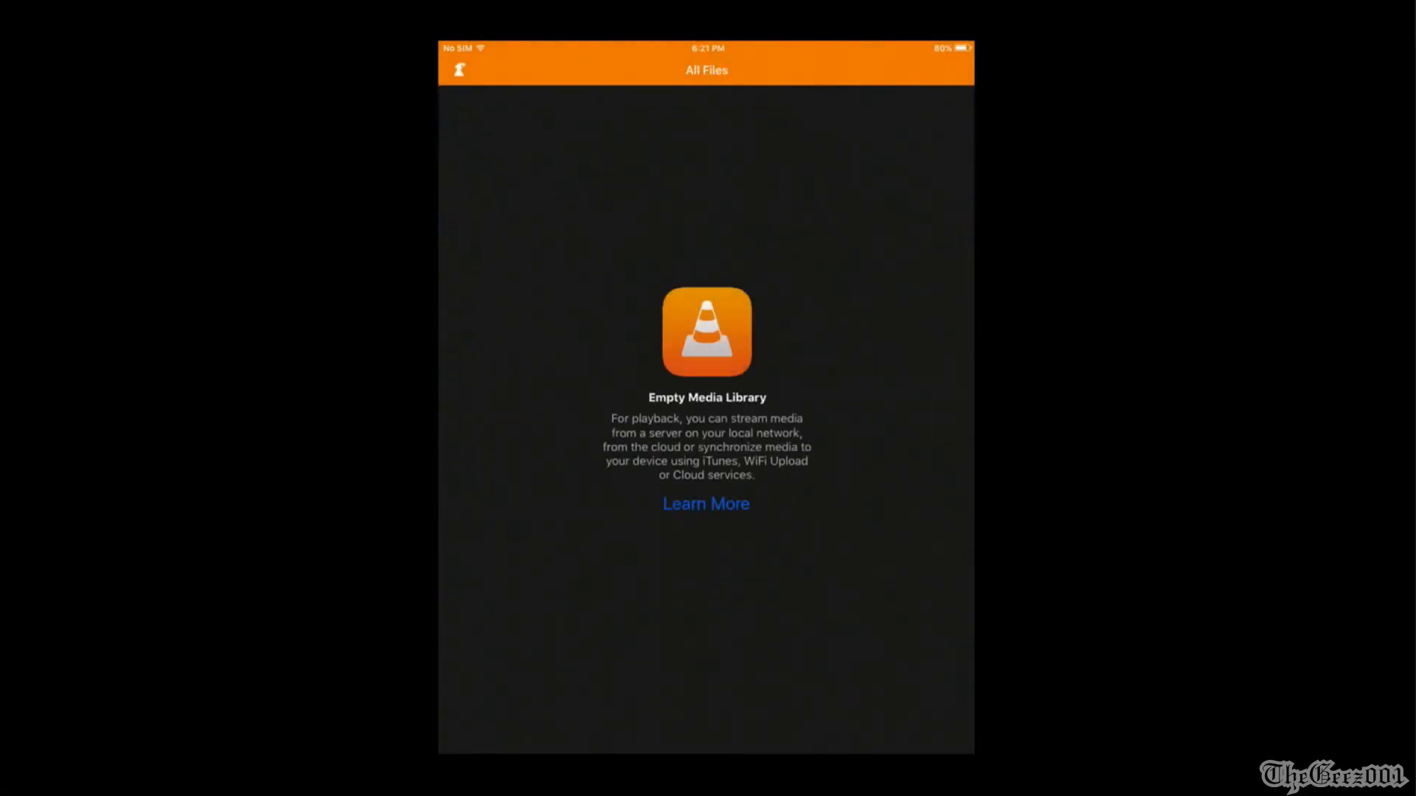
click(459, 70)
text(http)
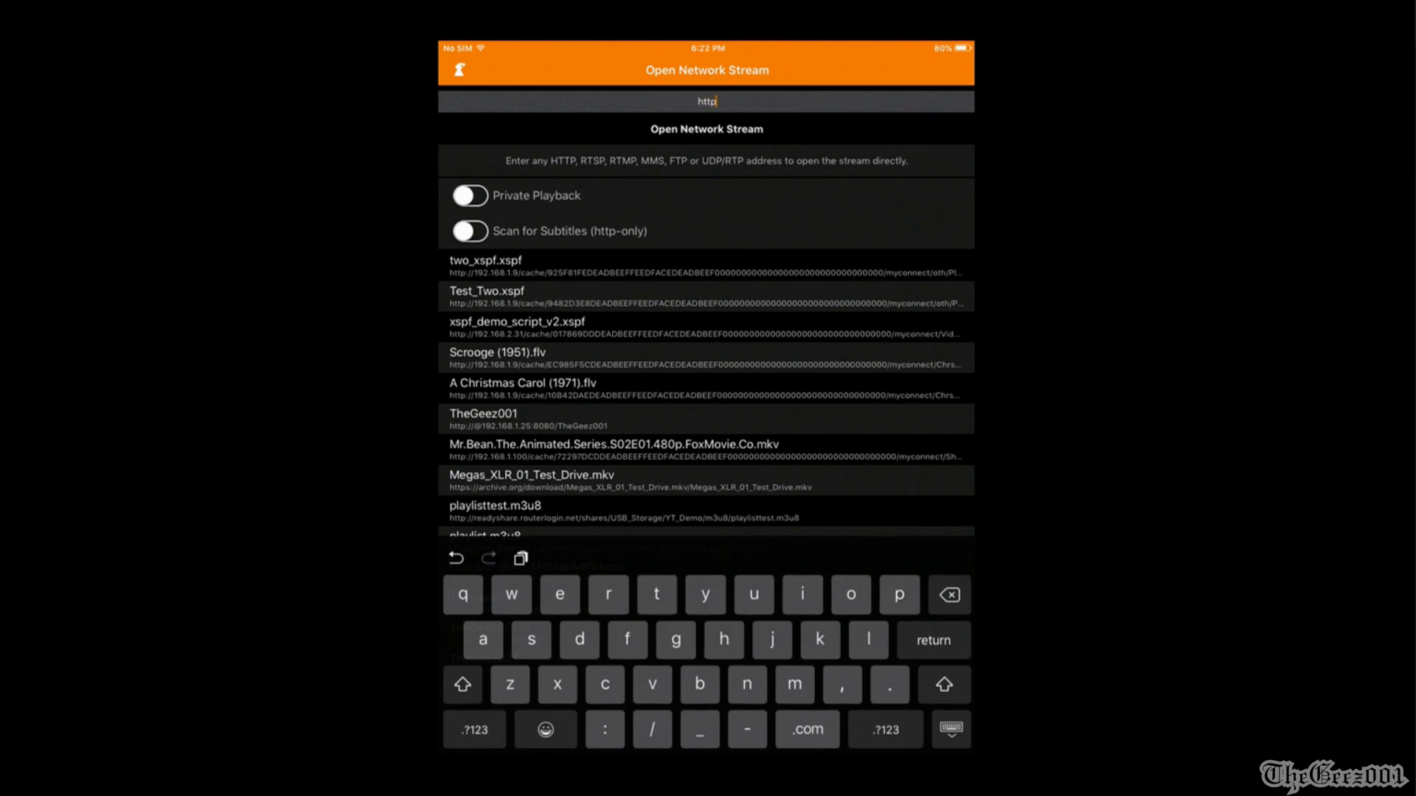
text(://192.168.1.25:)
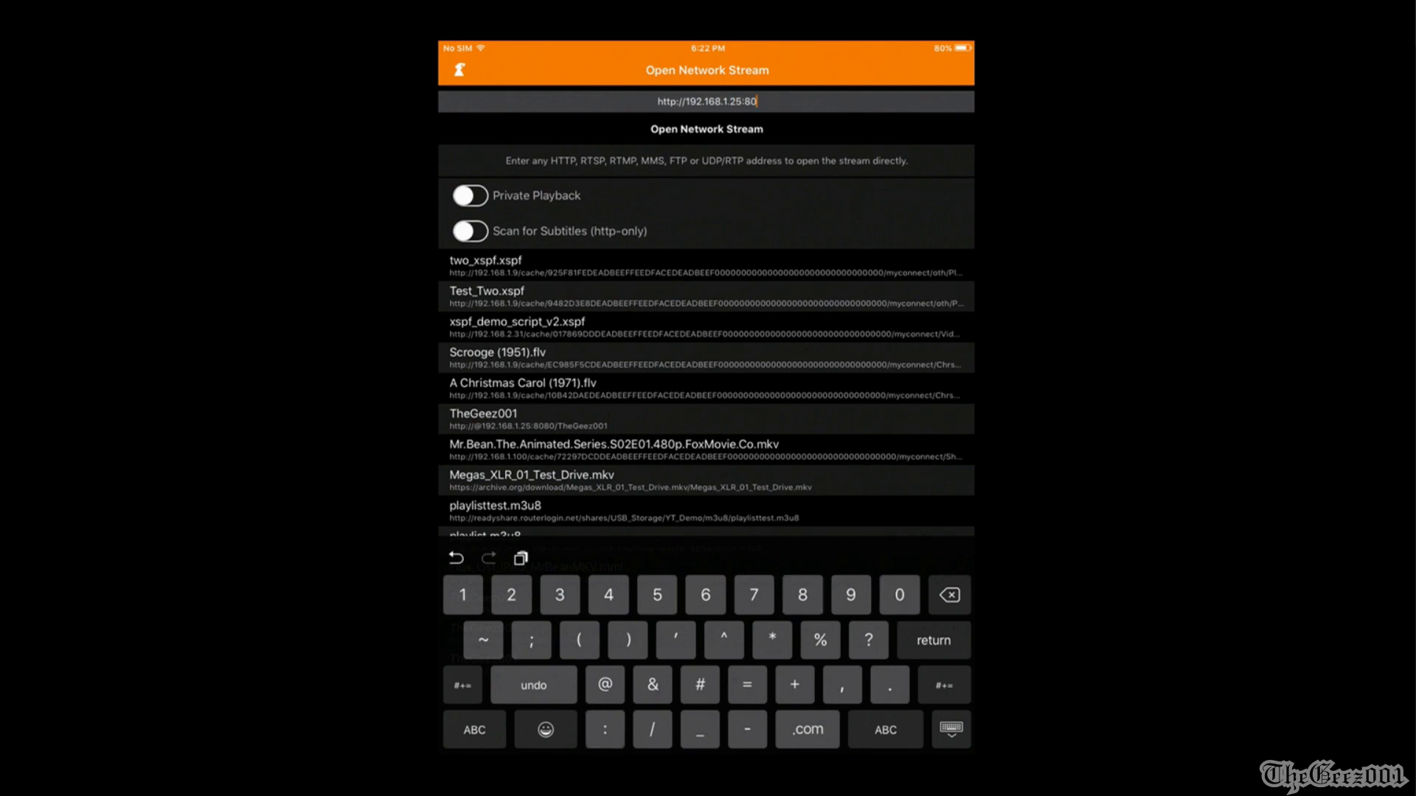
text(80/)
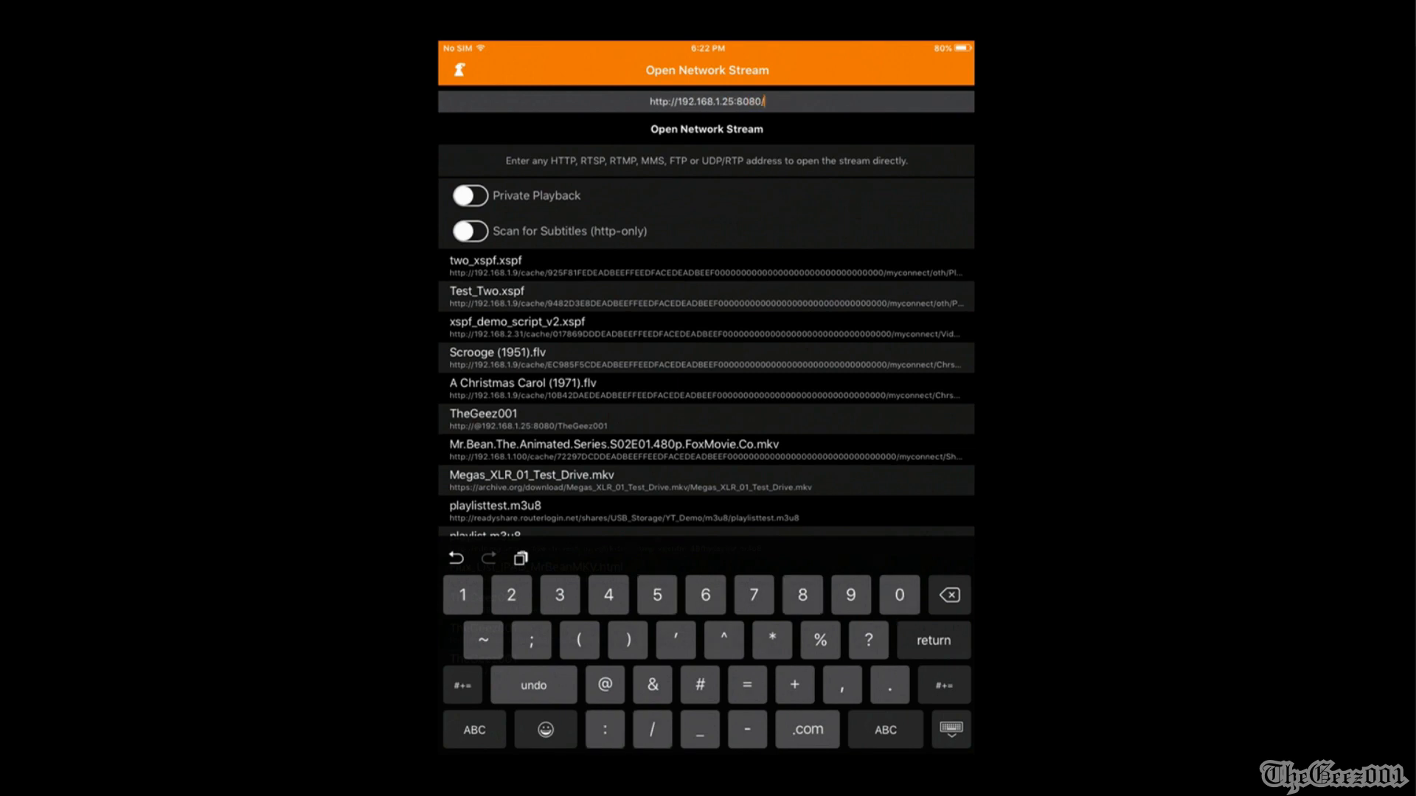
text(h)
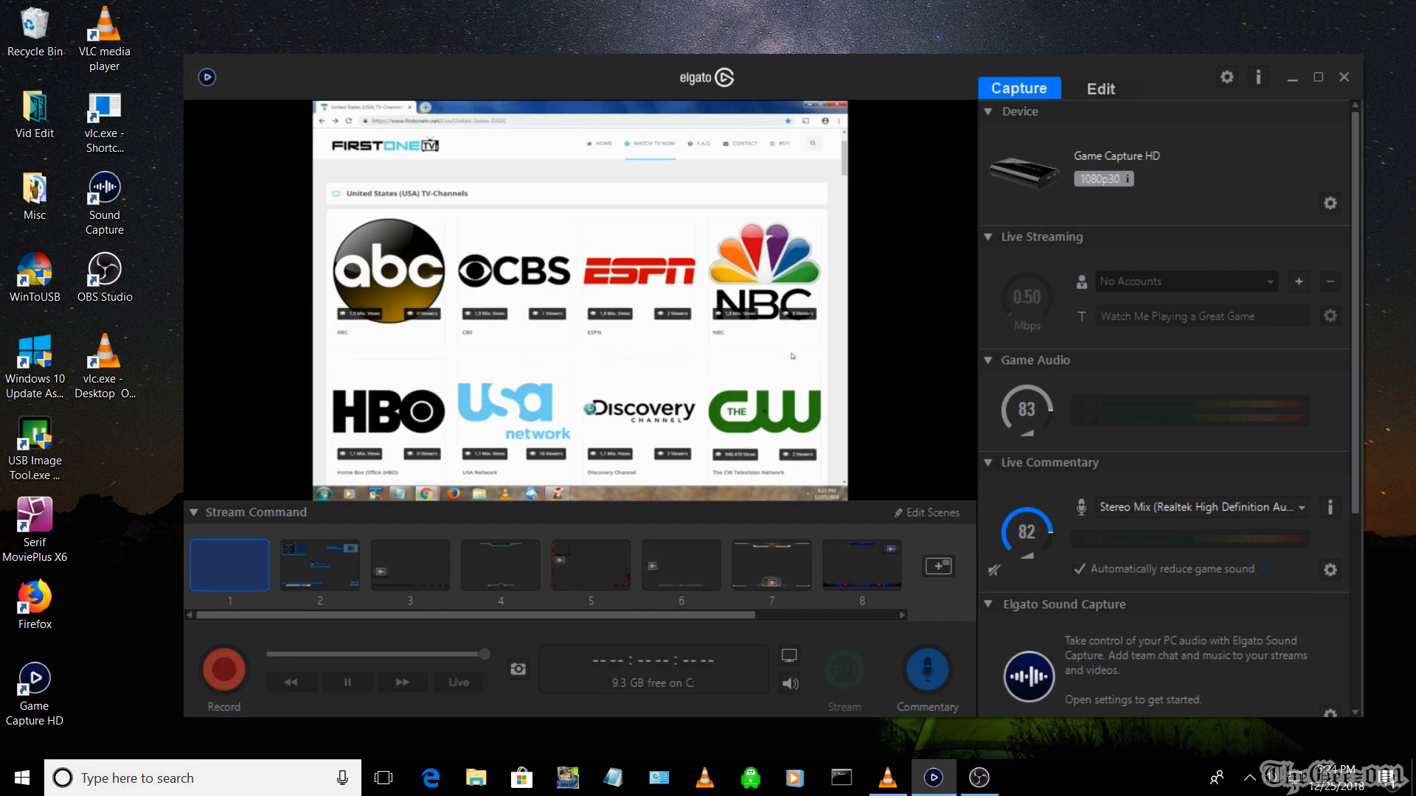
Scroll the FirstOne TV channel page down and back up while watching the capture preview
scroll(down, 3)
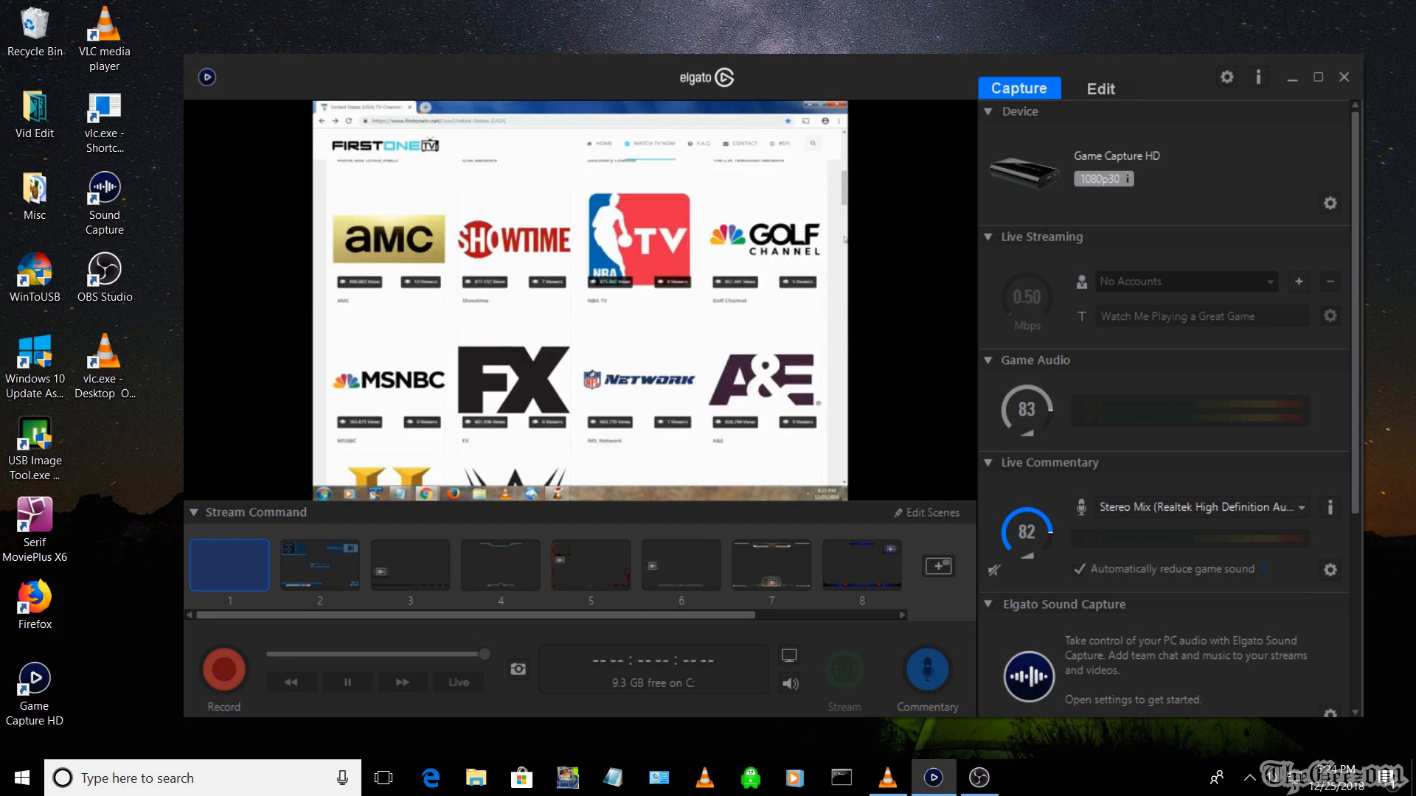
scroll(up, 3)
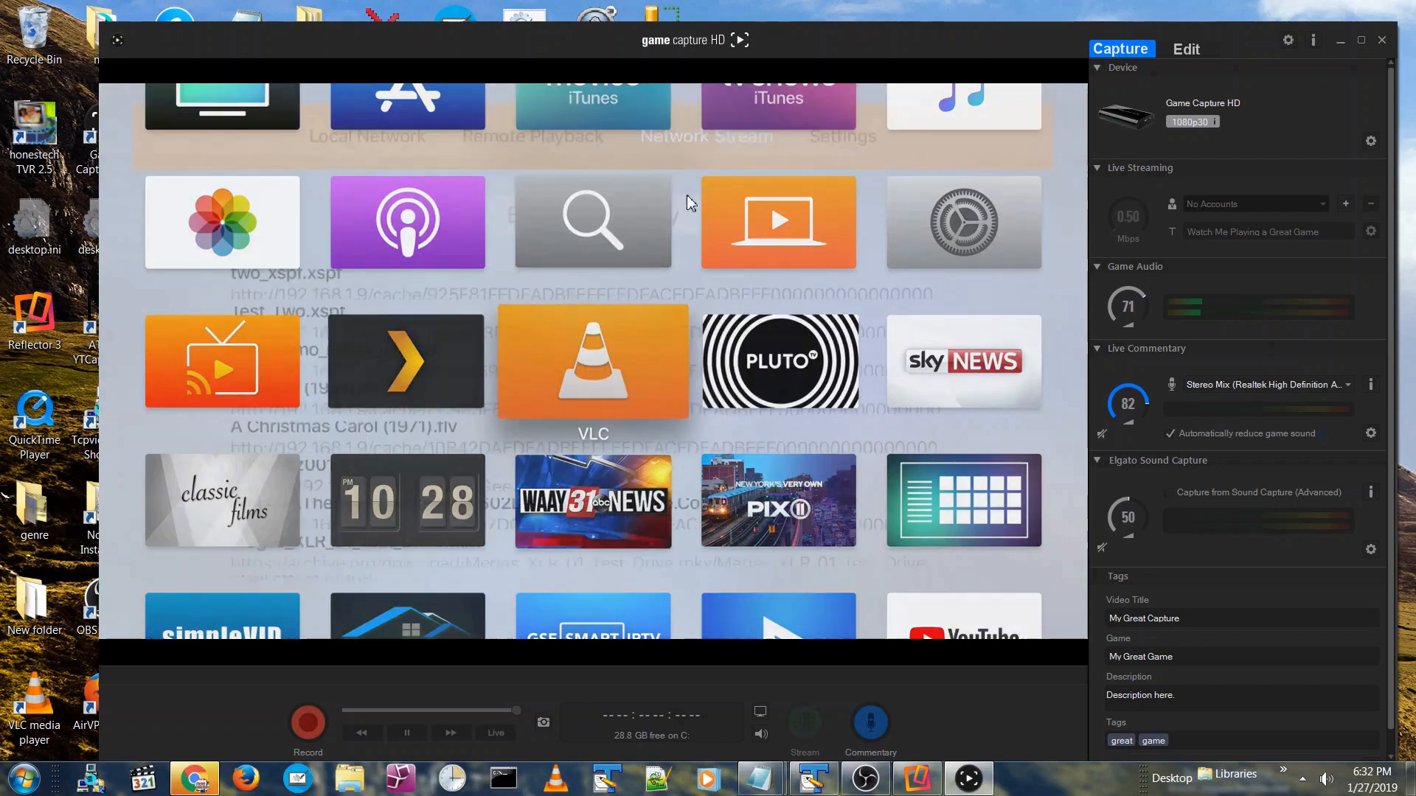
click(713, 118)
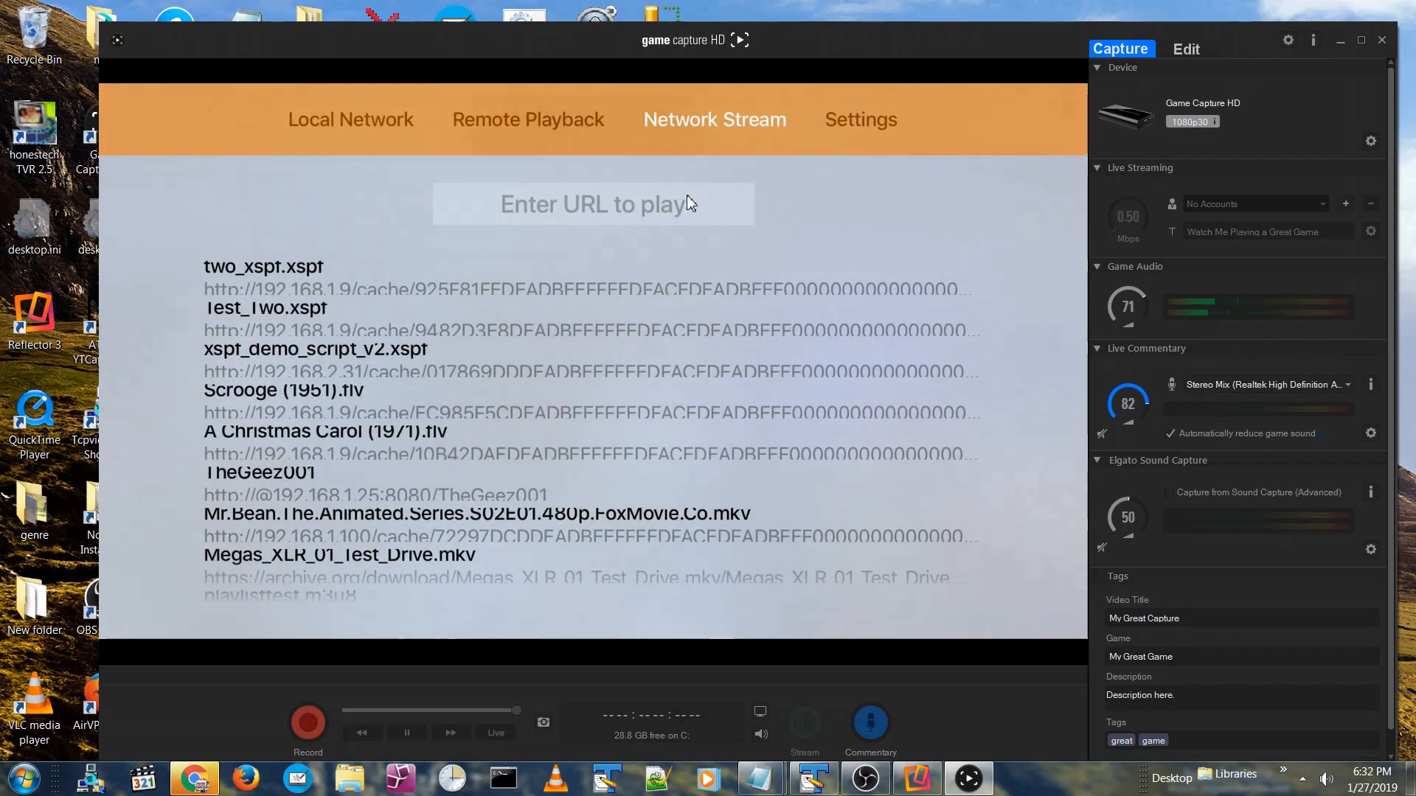
click(592, 204)
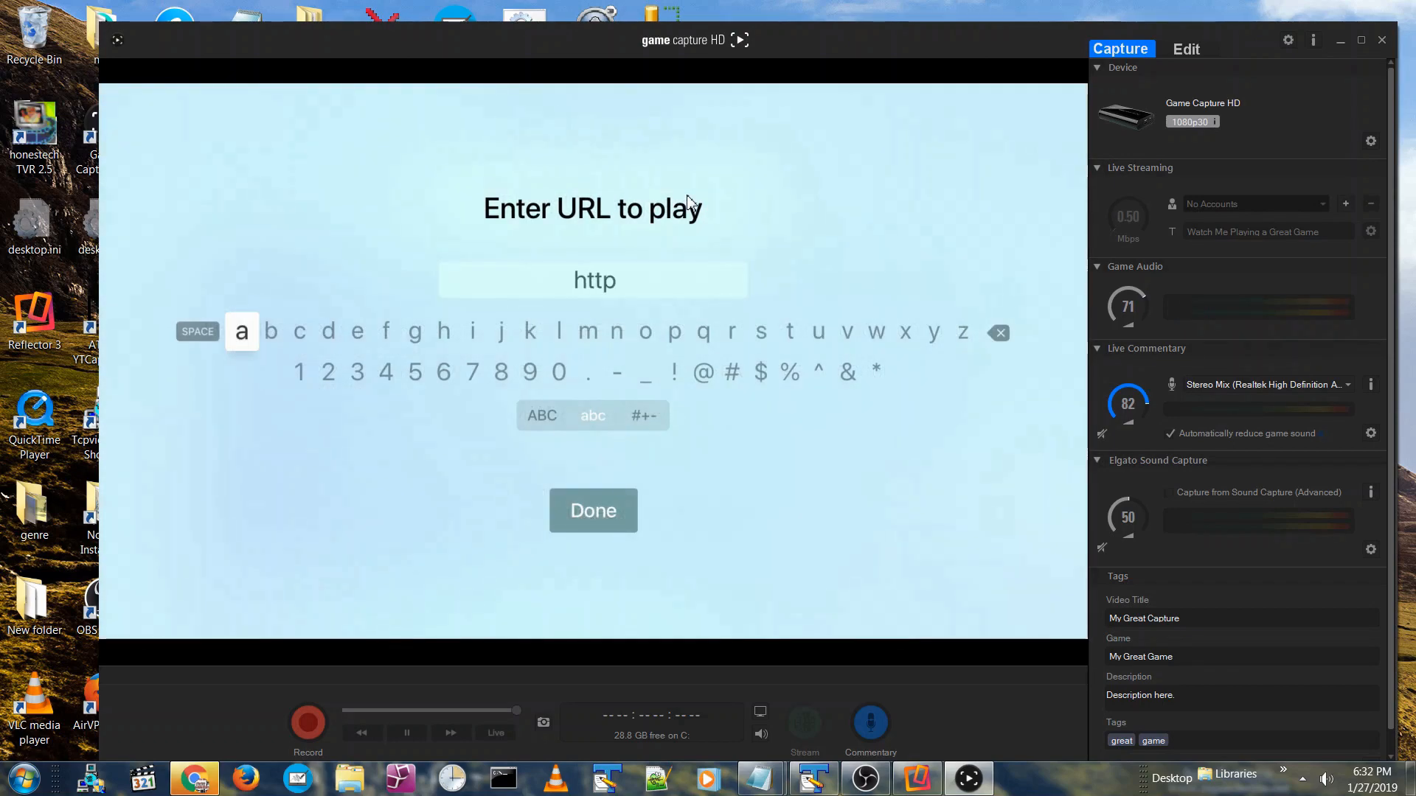
text(://19)
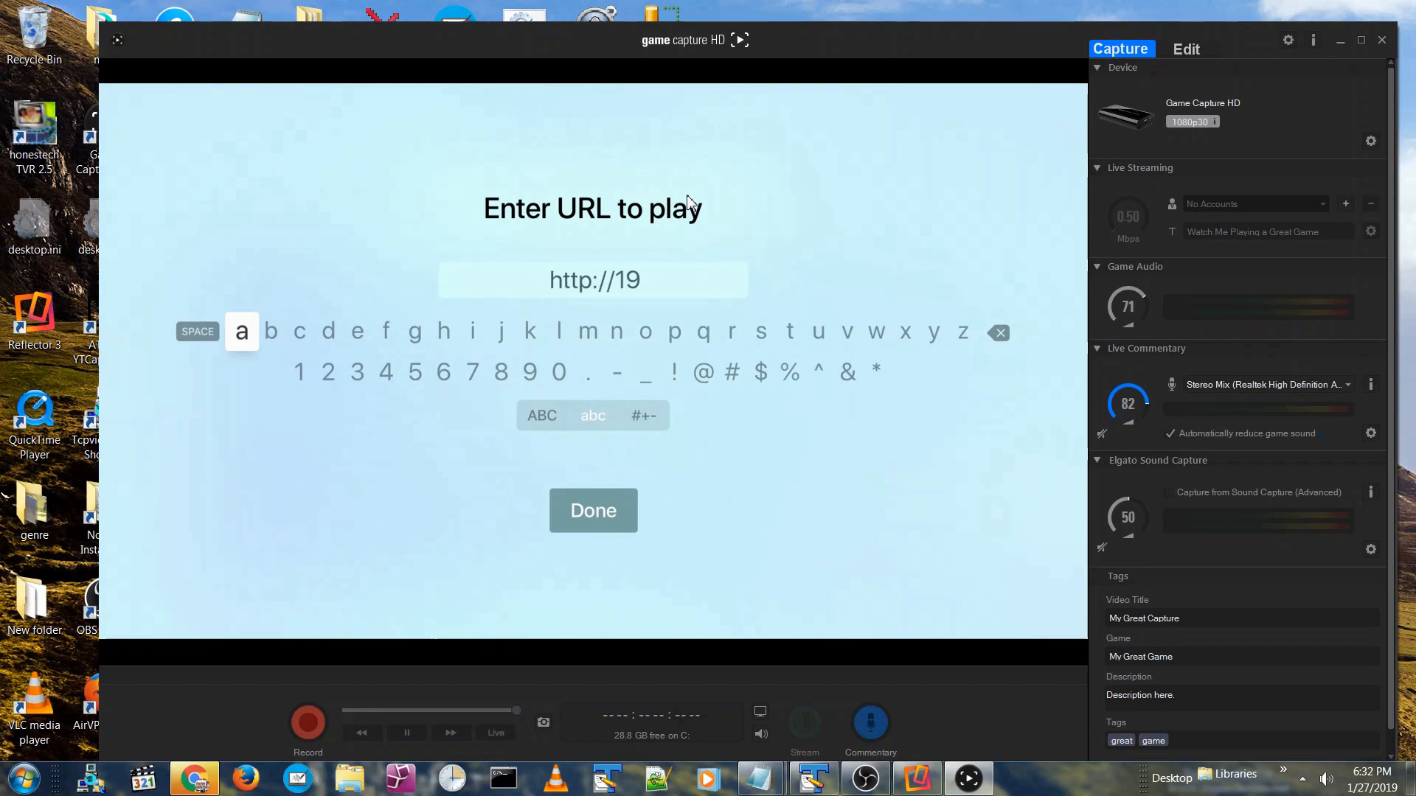
text(2.168.1)
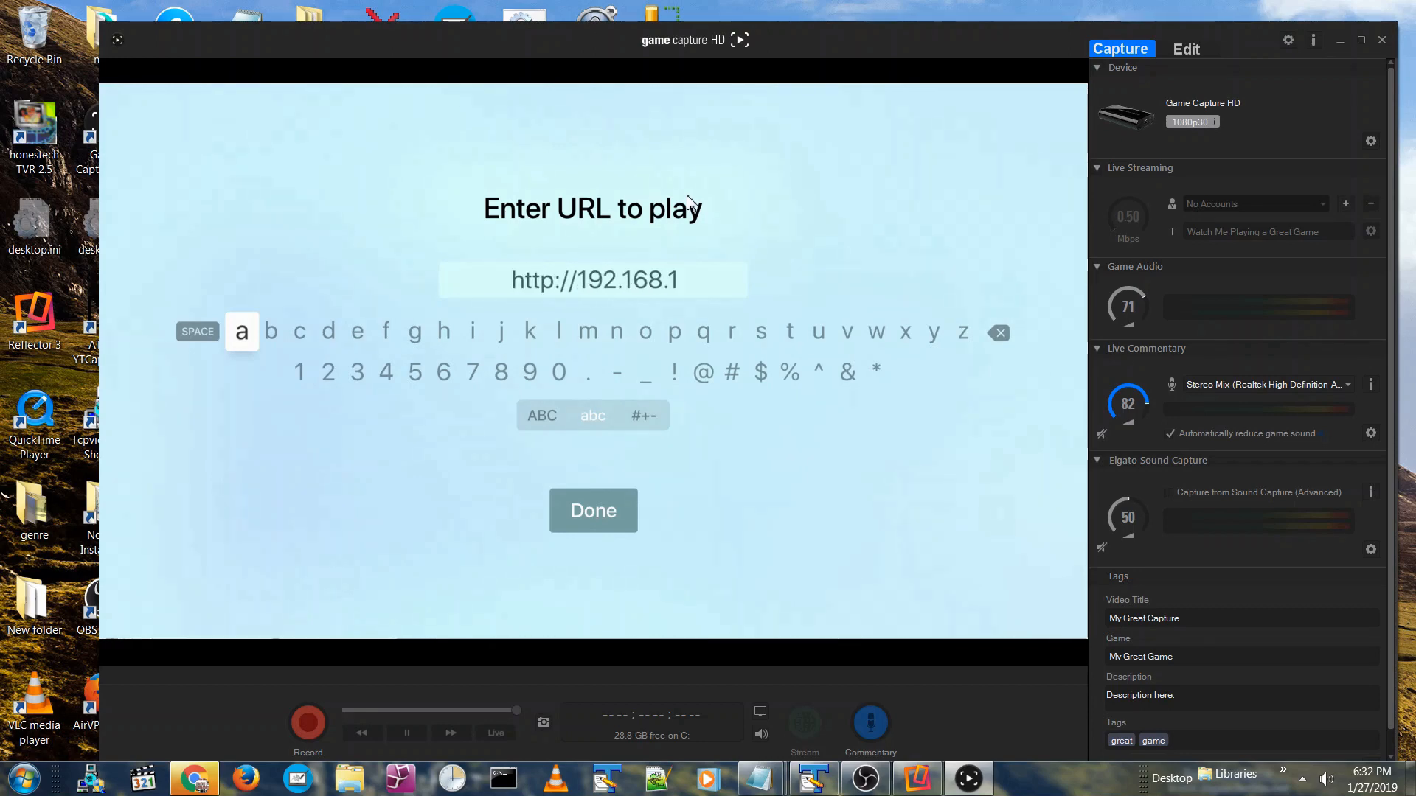
text(.45:)
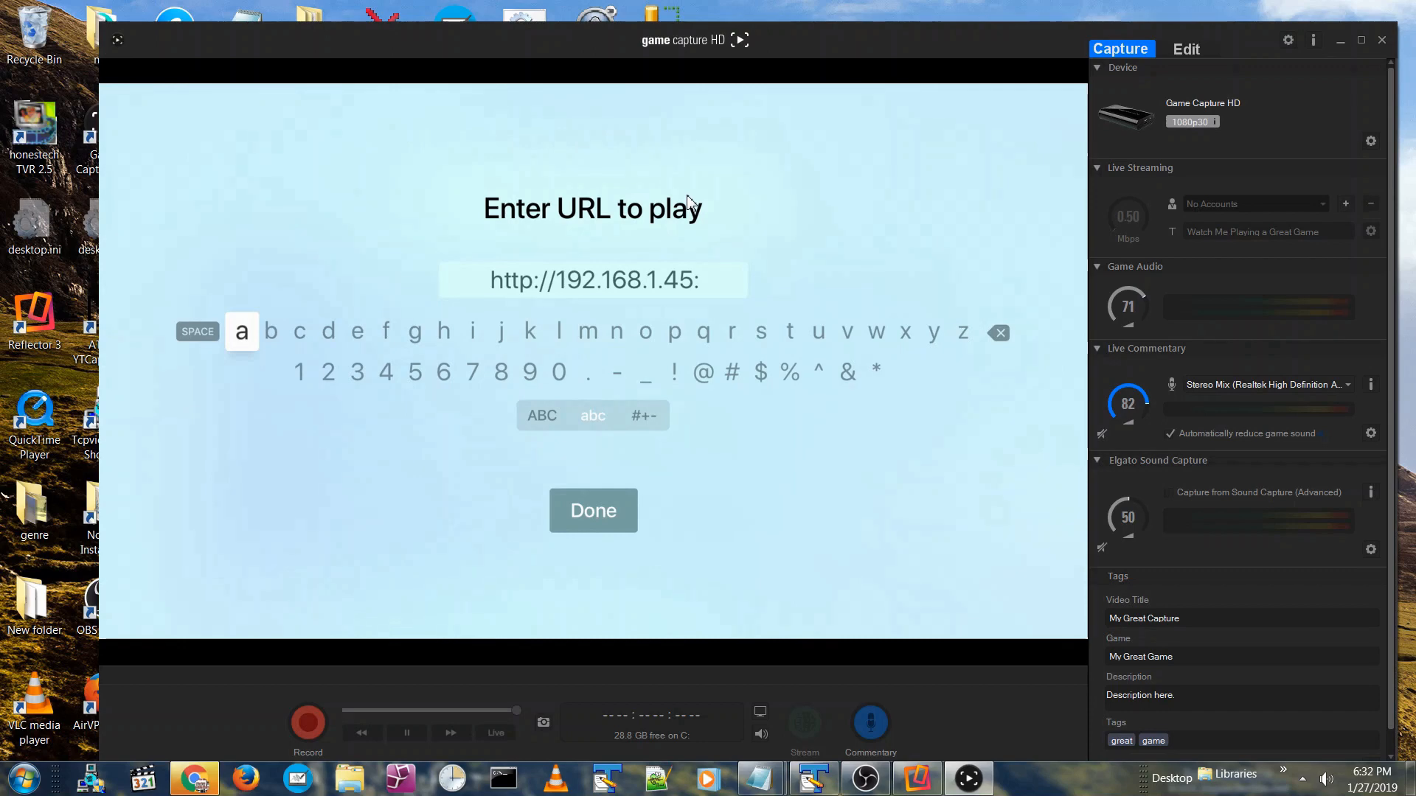
text(:8080/TheGeez001)
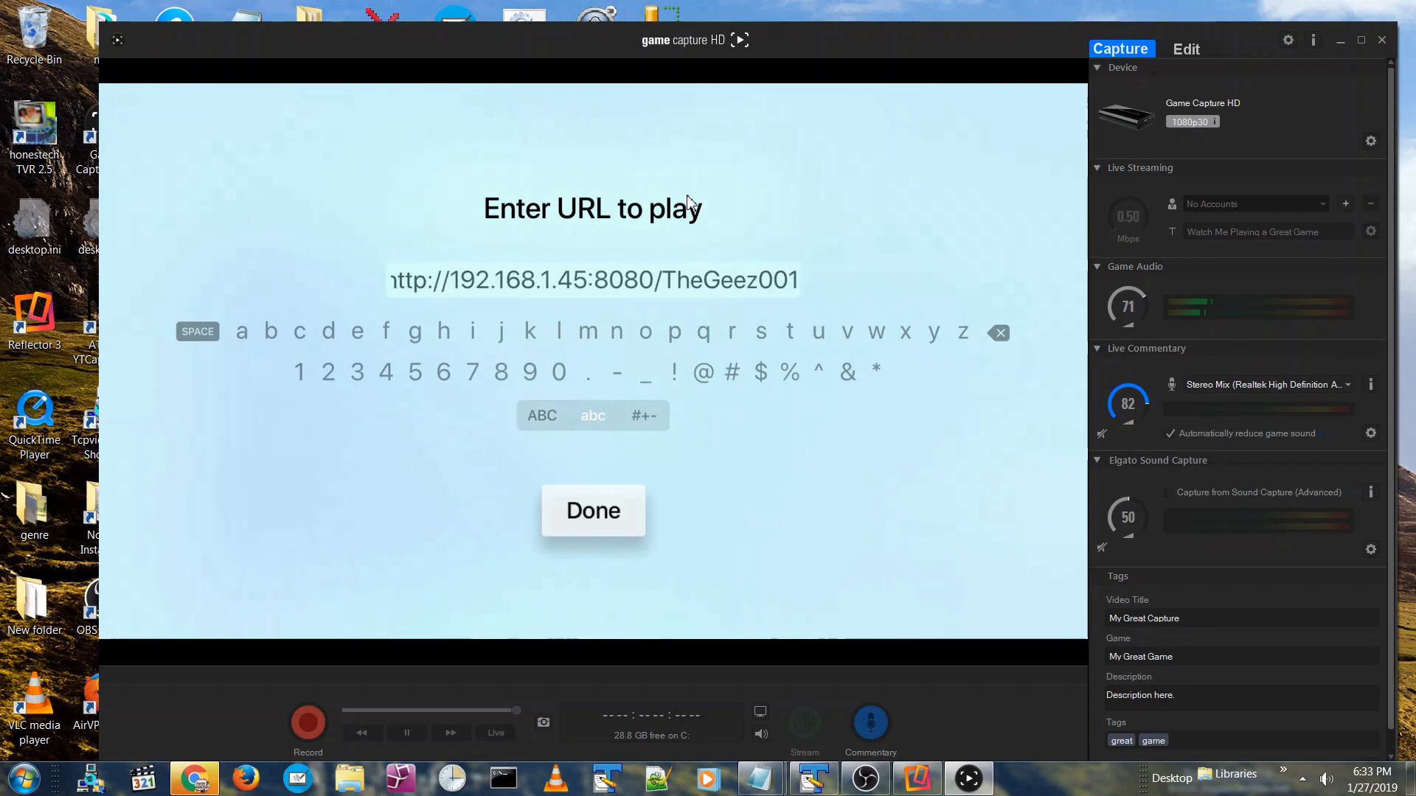
click(593, 511)
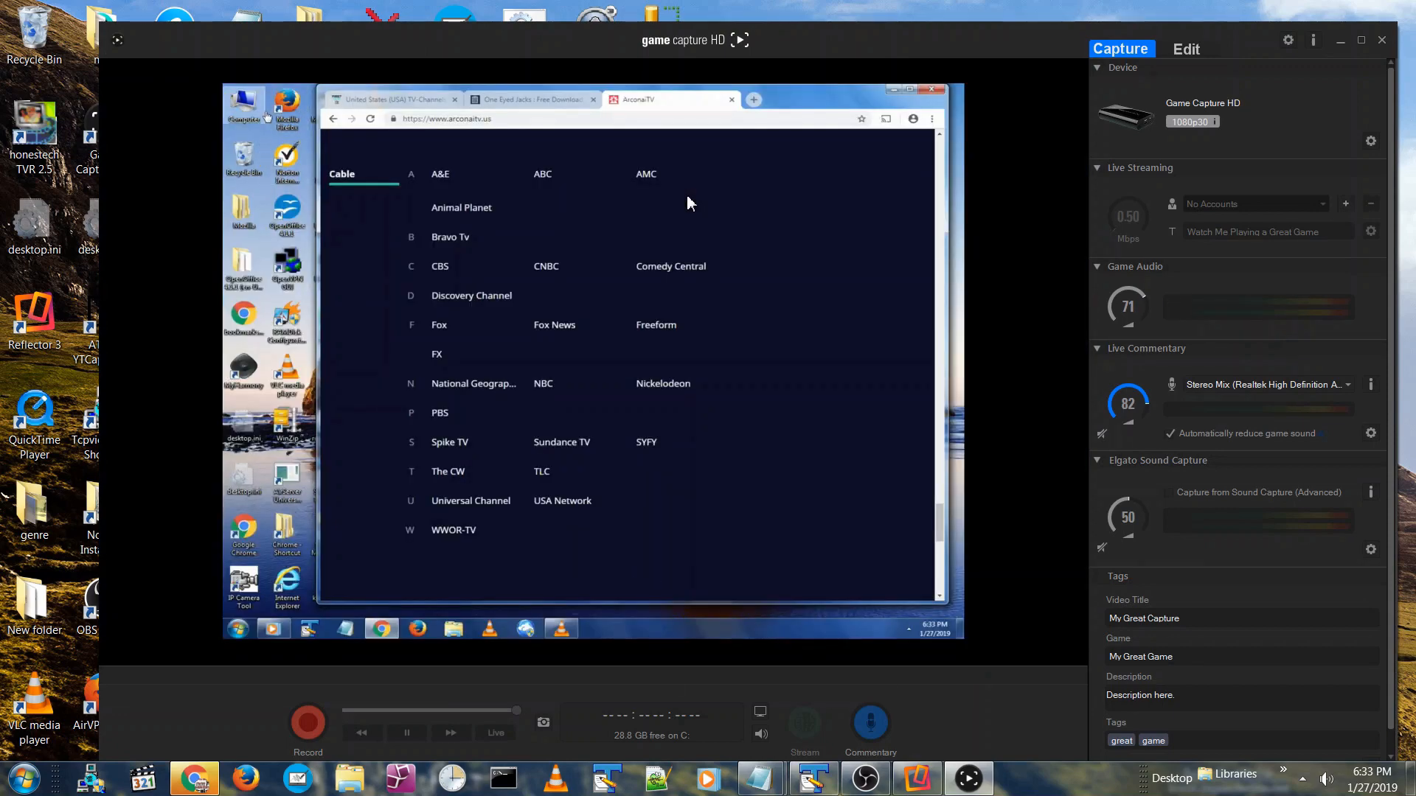
Select Fox in the PC's ArconaiTV channel list while the Apple TV plays the stream
click(439, 325)
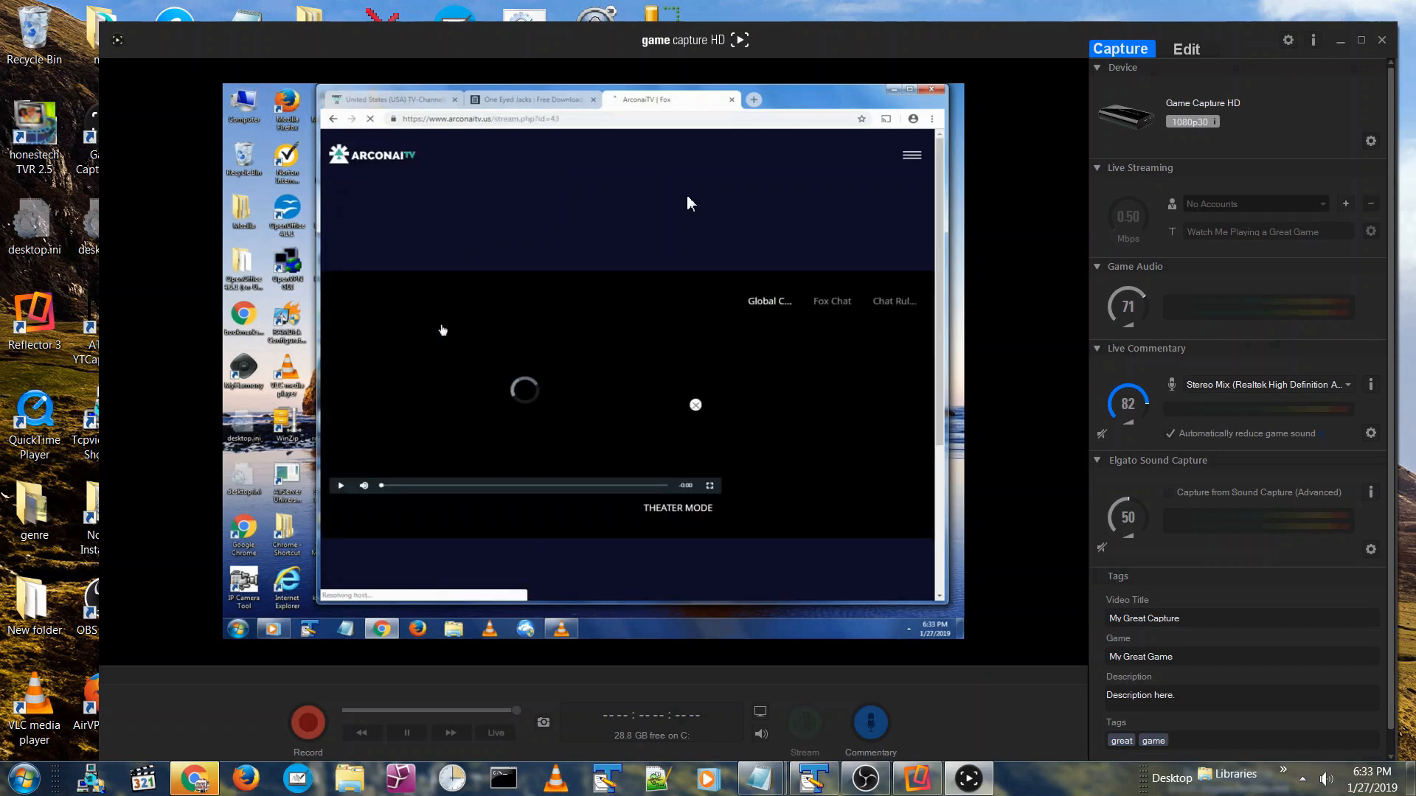
click(528, 99)
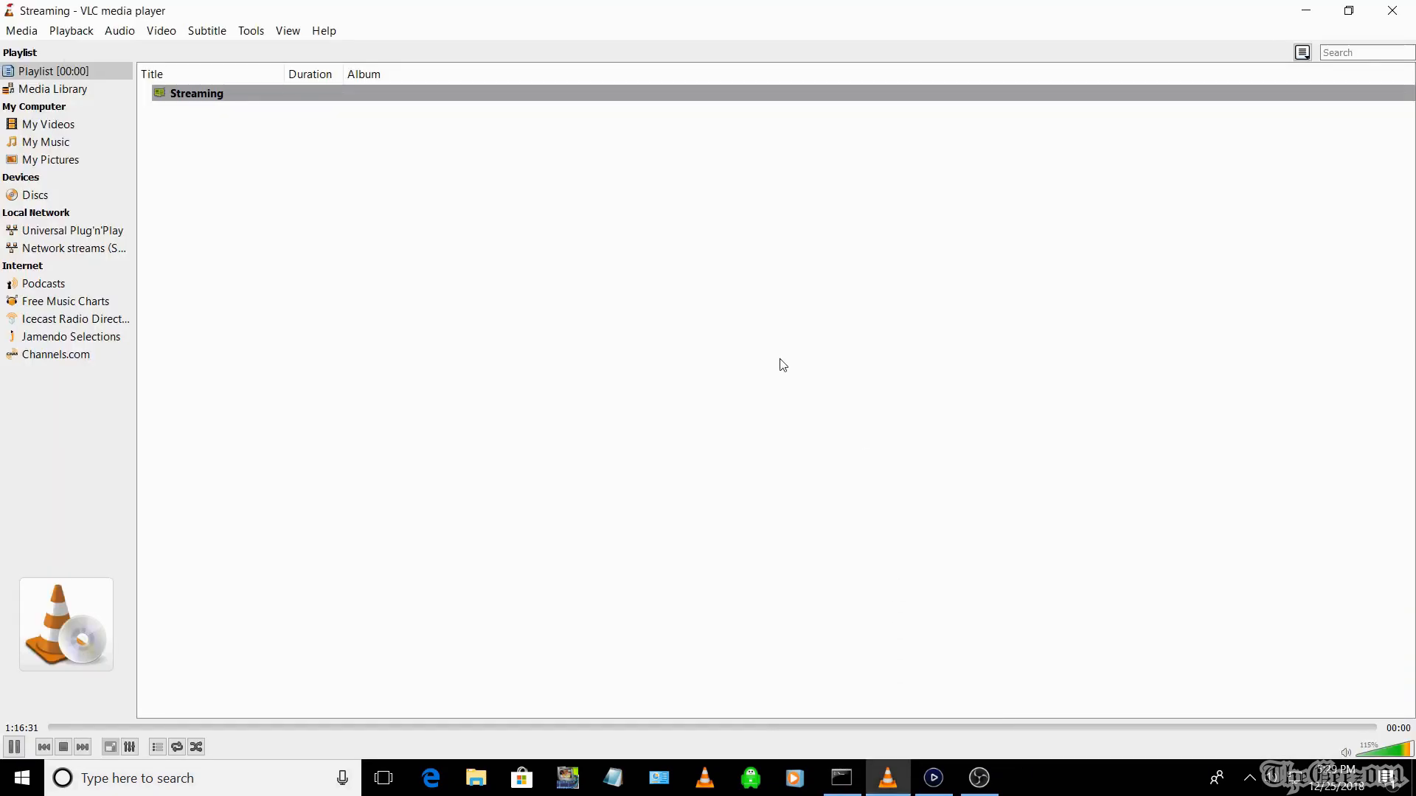
mouse_move(184, 135)
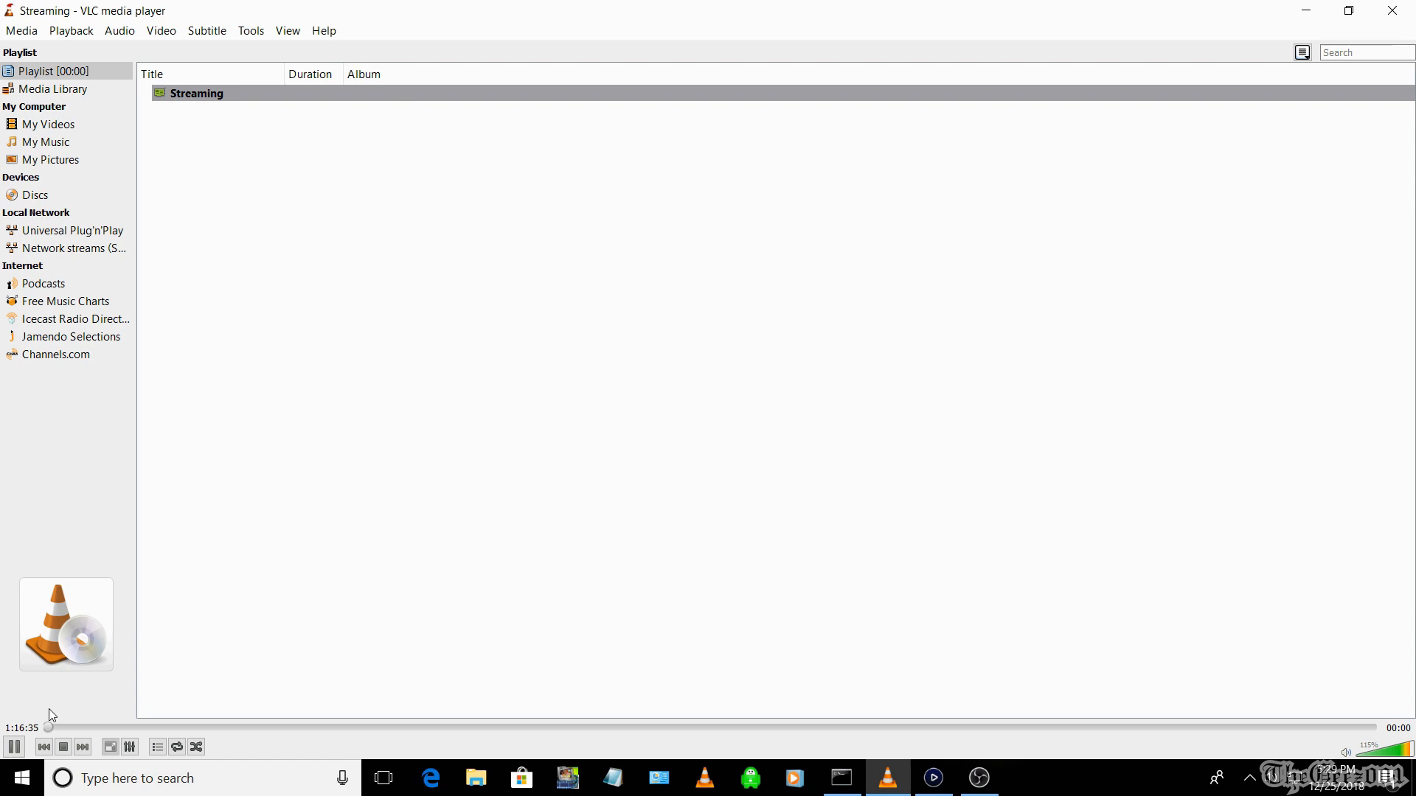
mouse_move(352, 46)
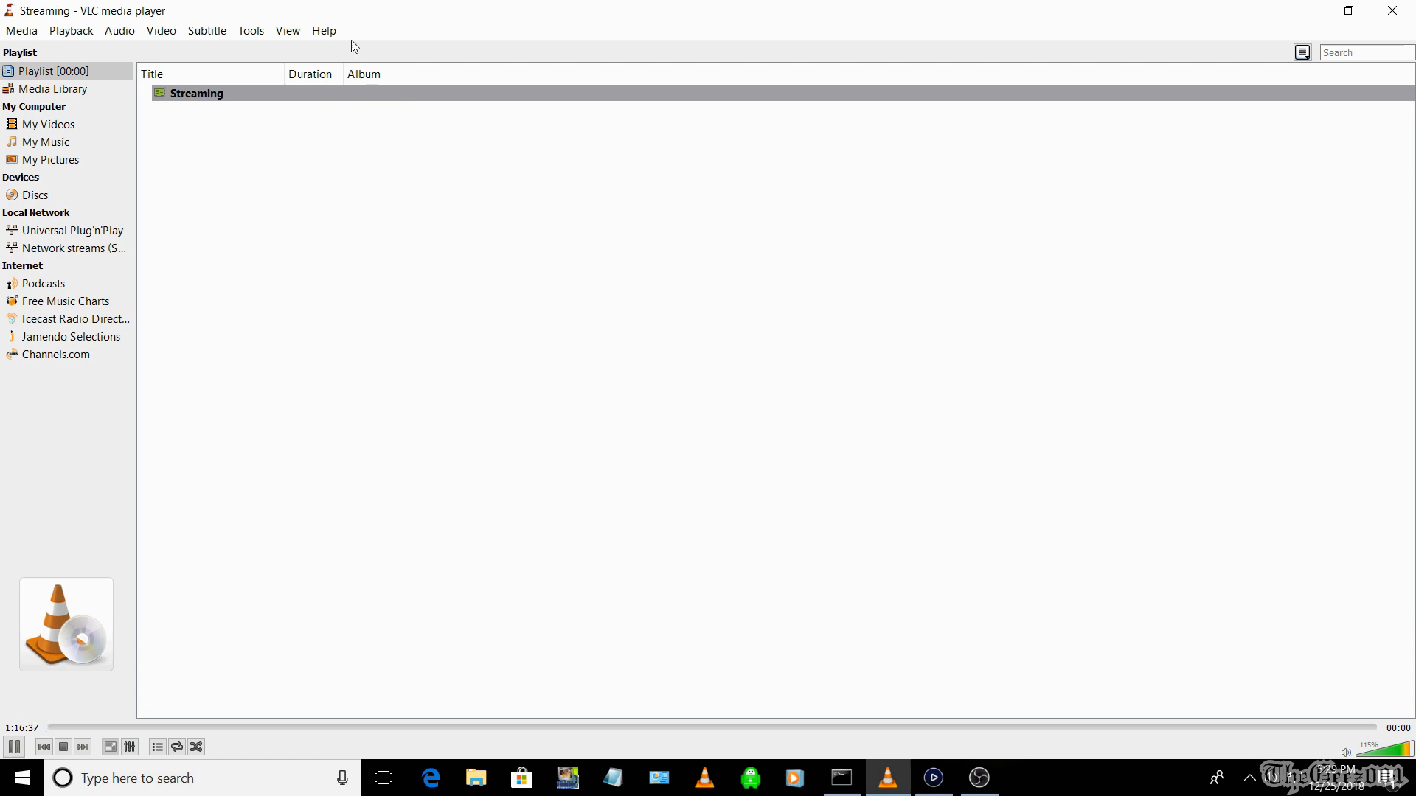
click(323, 29)
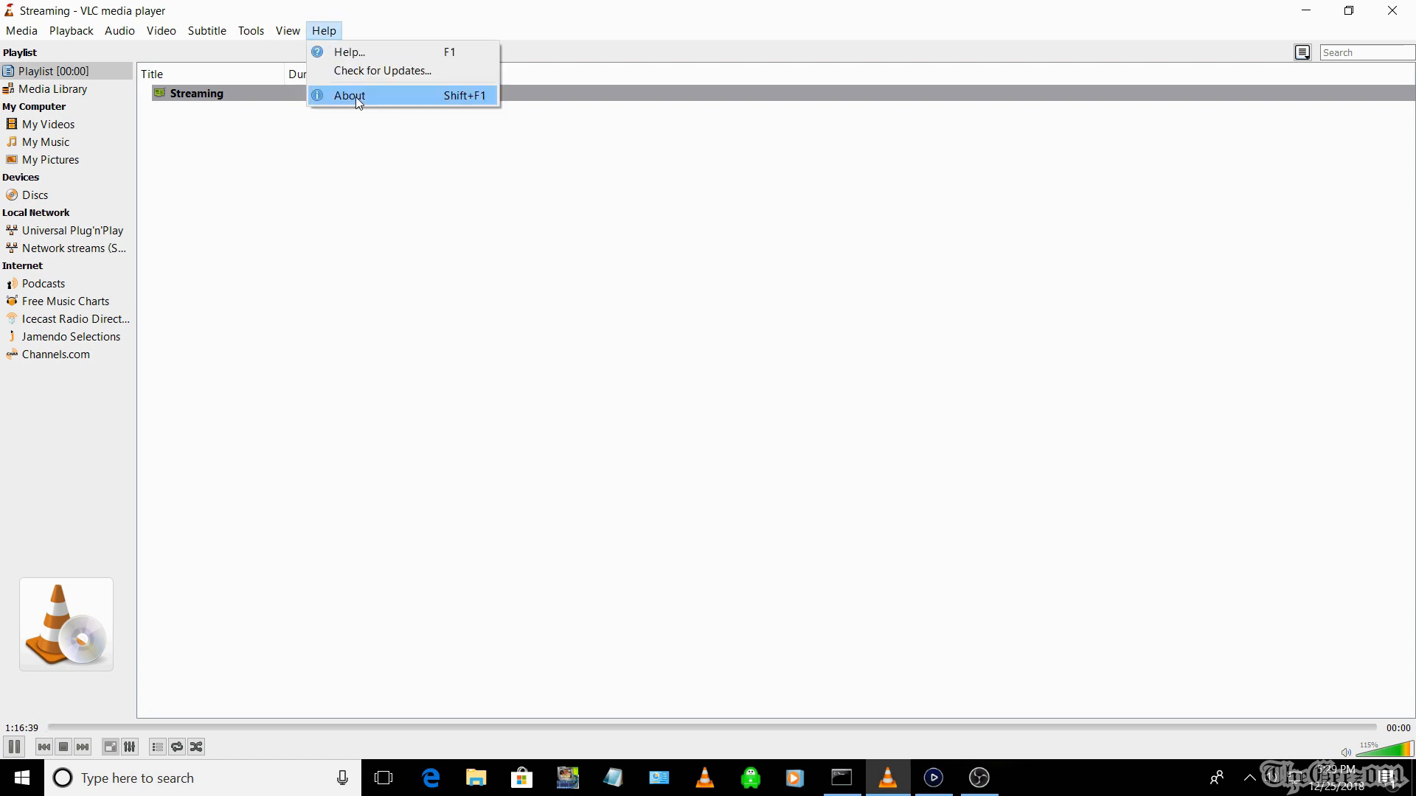
click(347, 96)
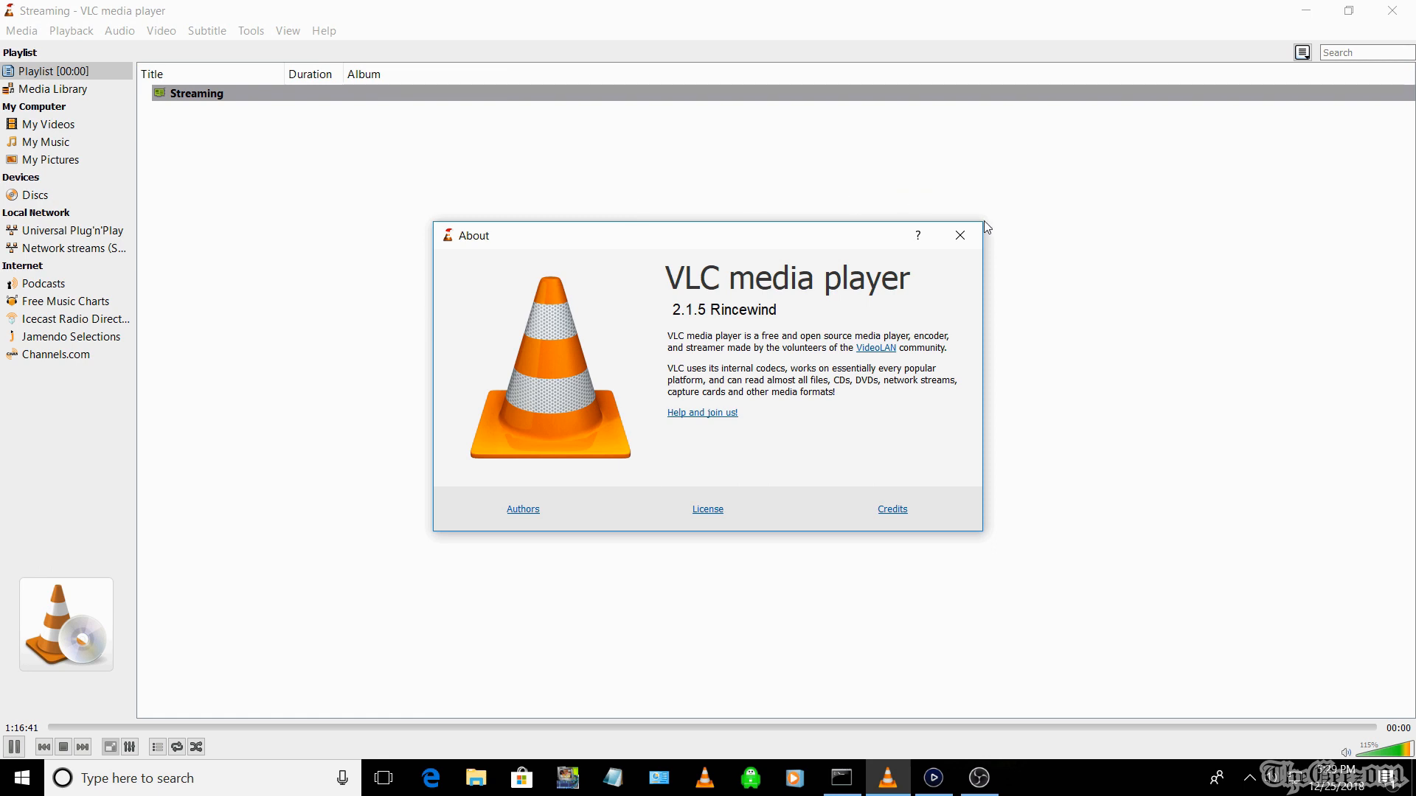
click(959, 236)
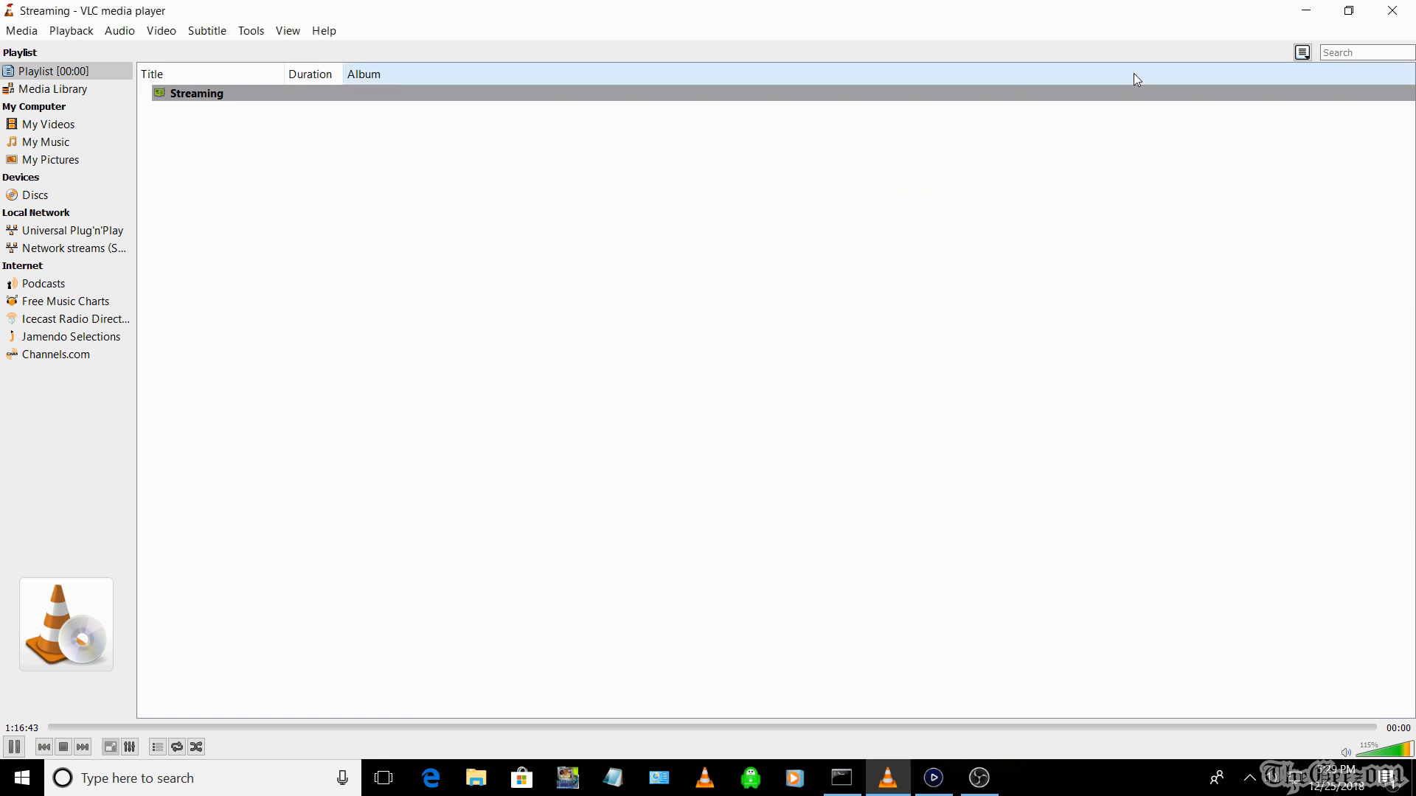